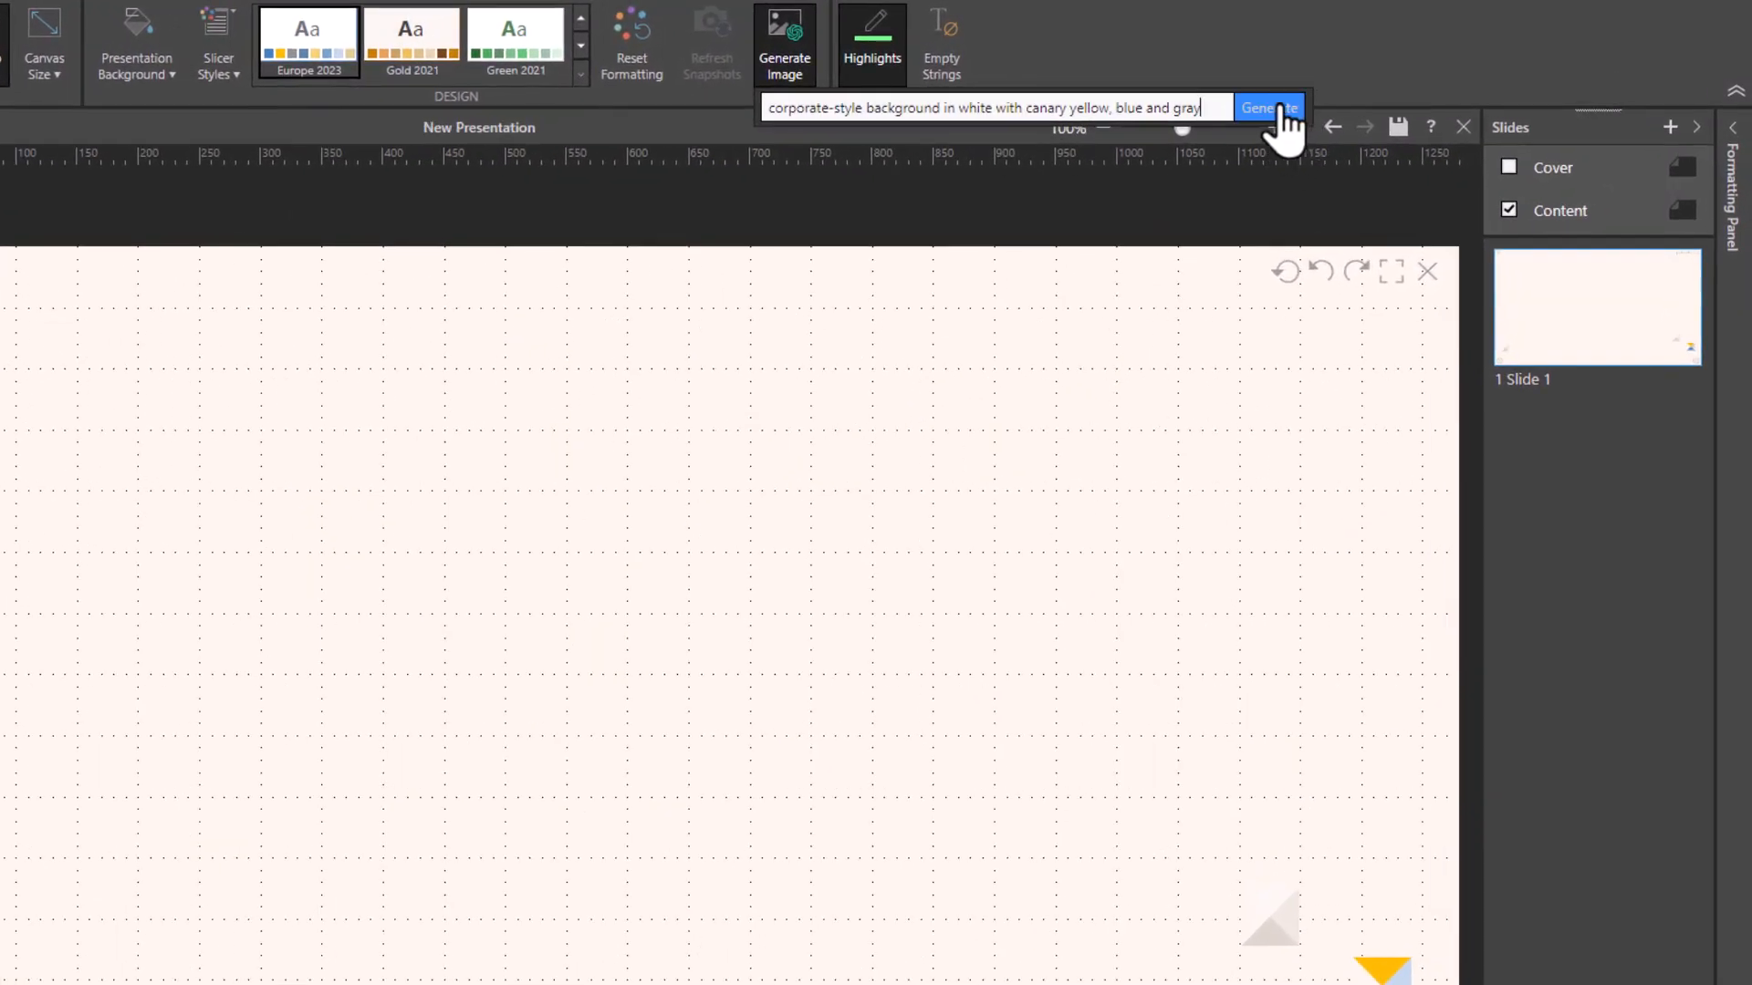
# - Generate the white, canary yellow, blue and gray corporate background image
pyautogui.click(1266, 108)
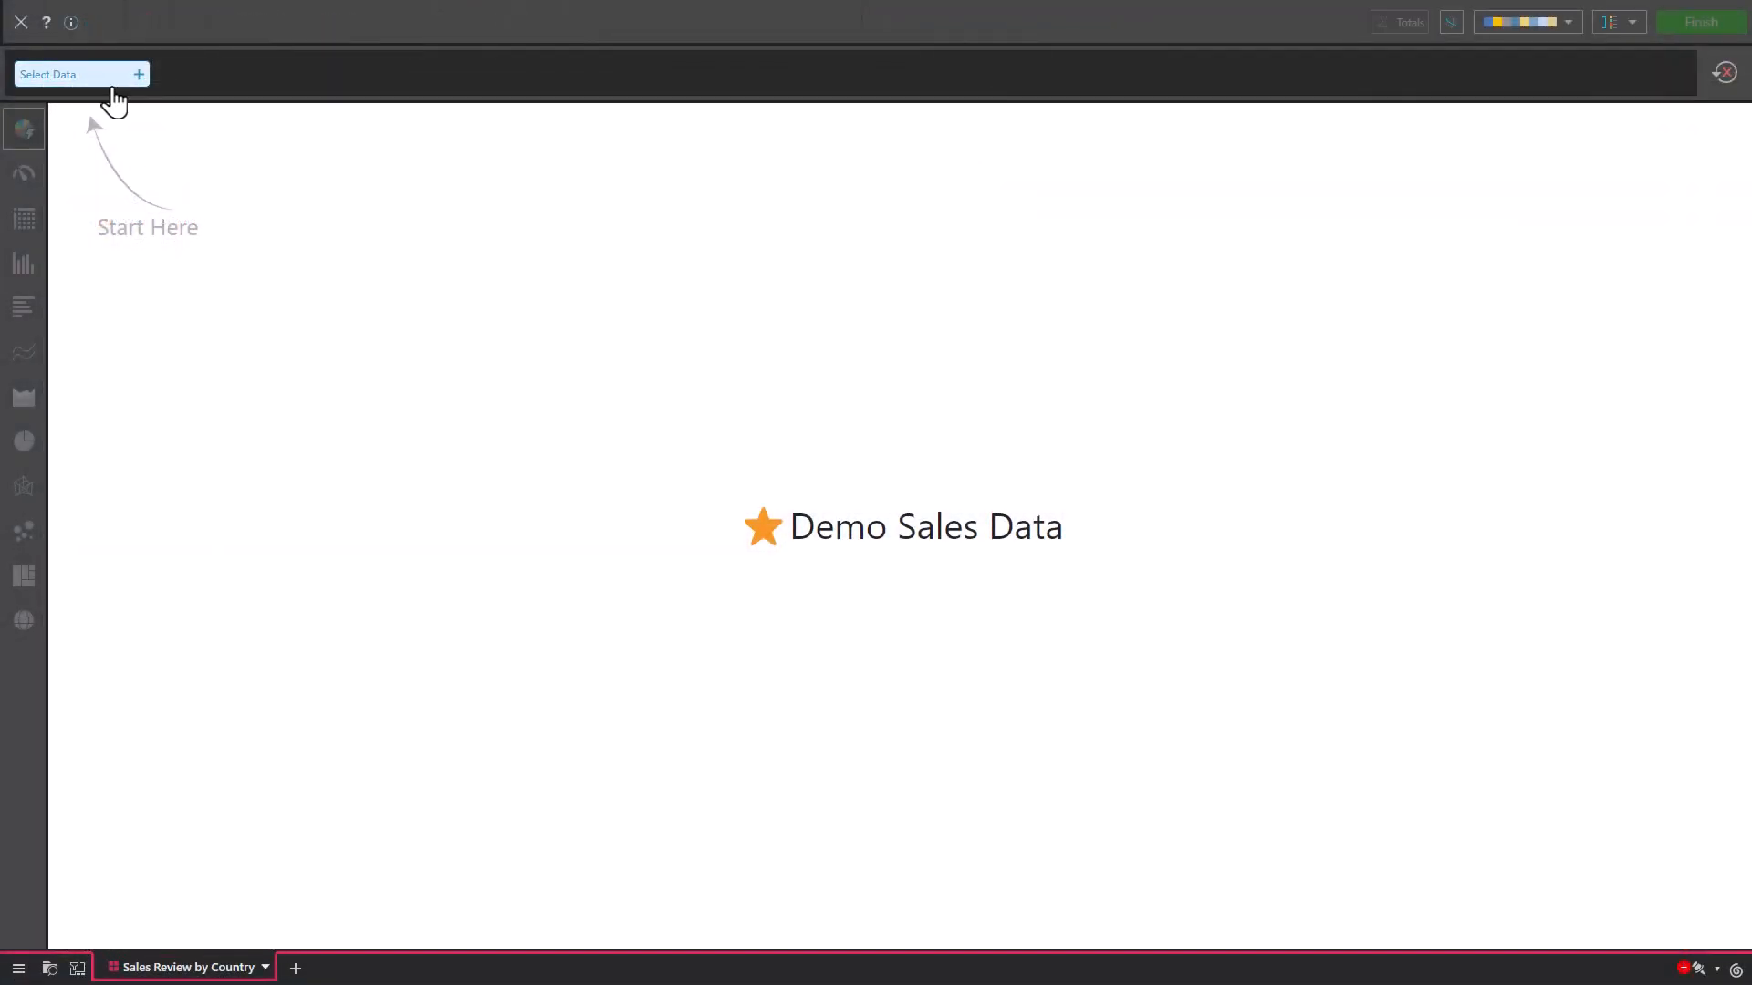
# - Build the sales-by-month-and-gender line chart with the Modern quick style
pyautogui.click(67, 73)
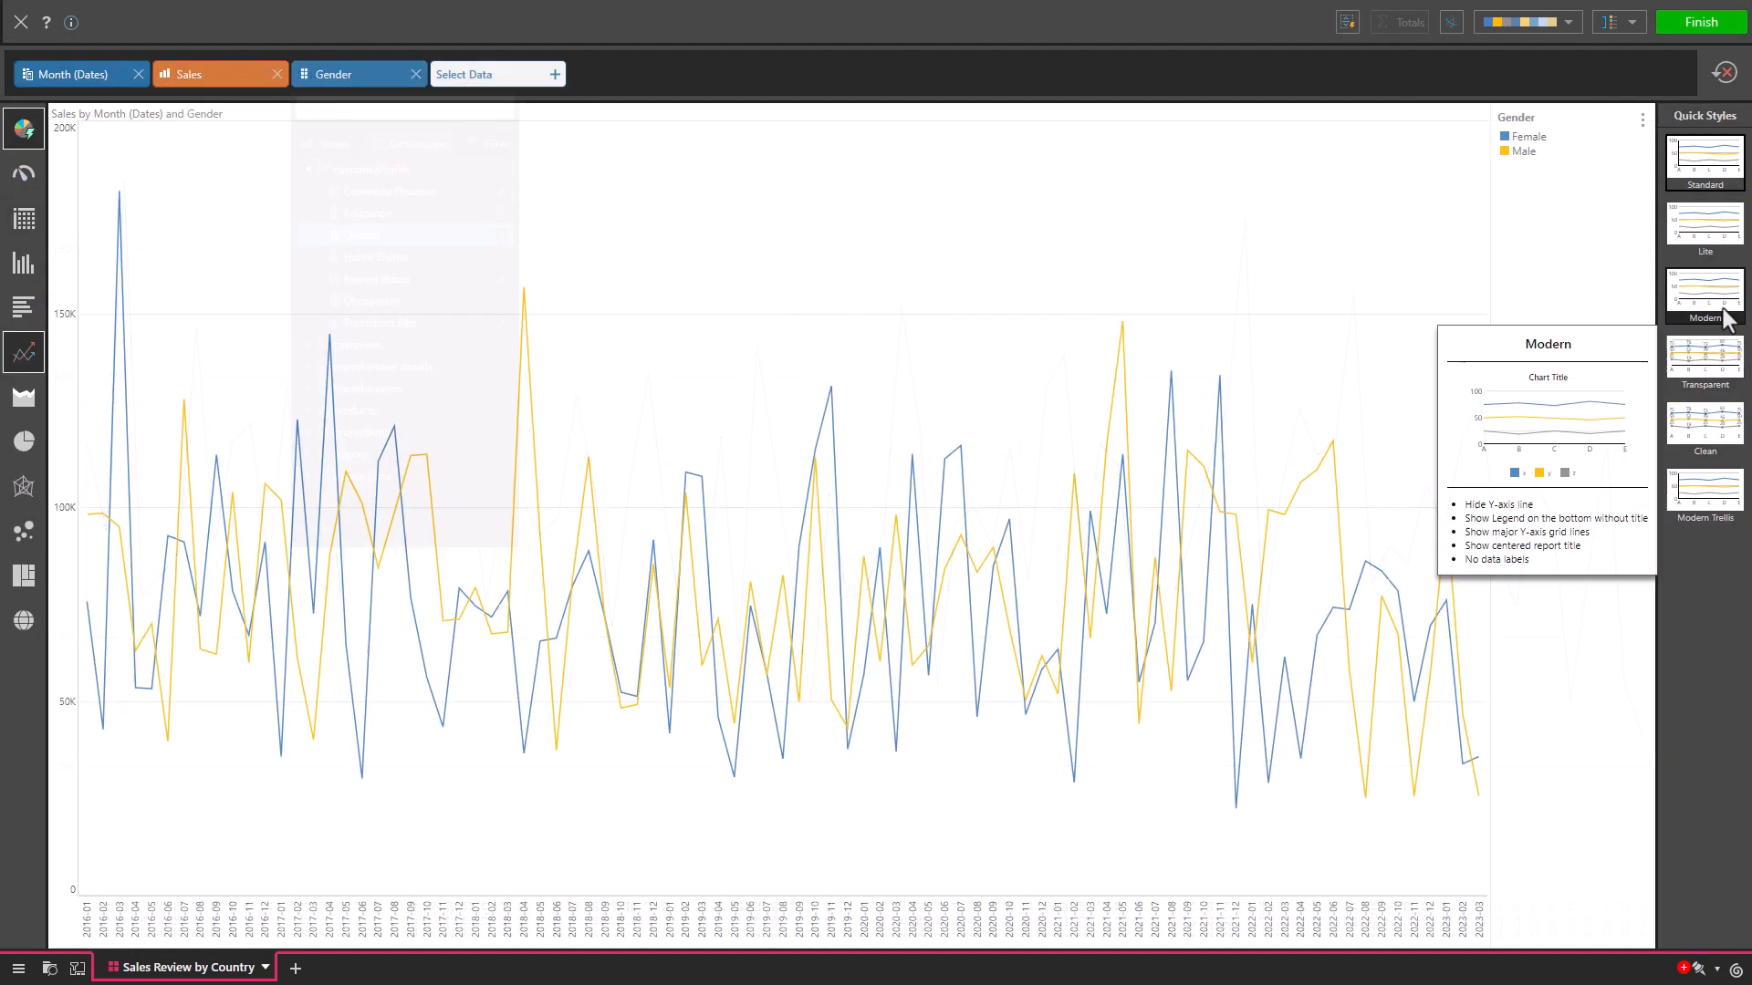
pyautogui.click(1698, 22)
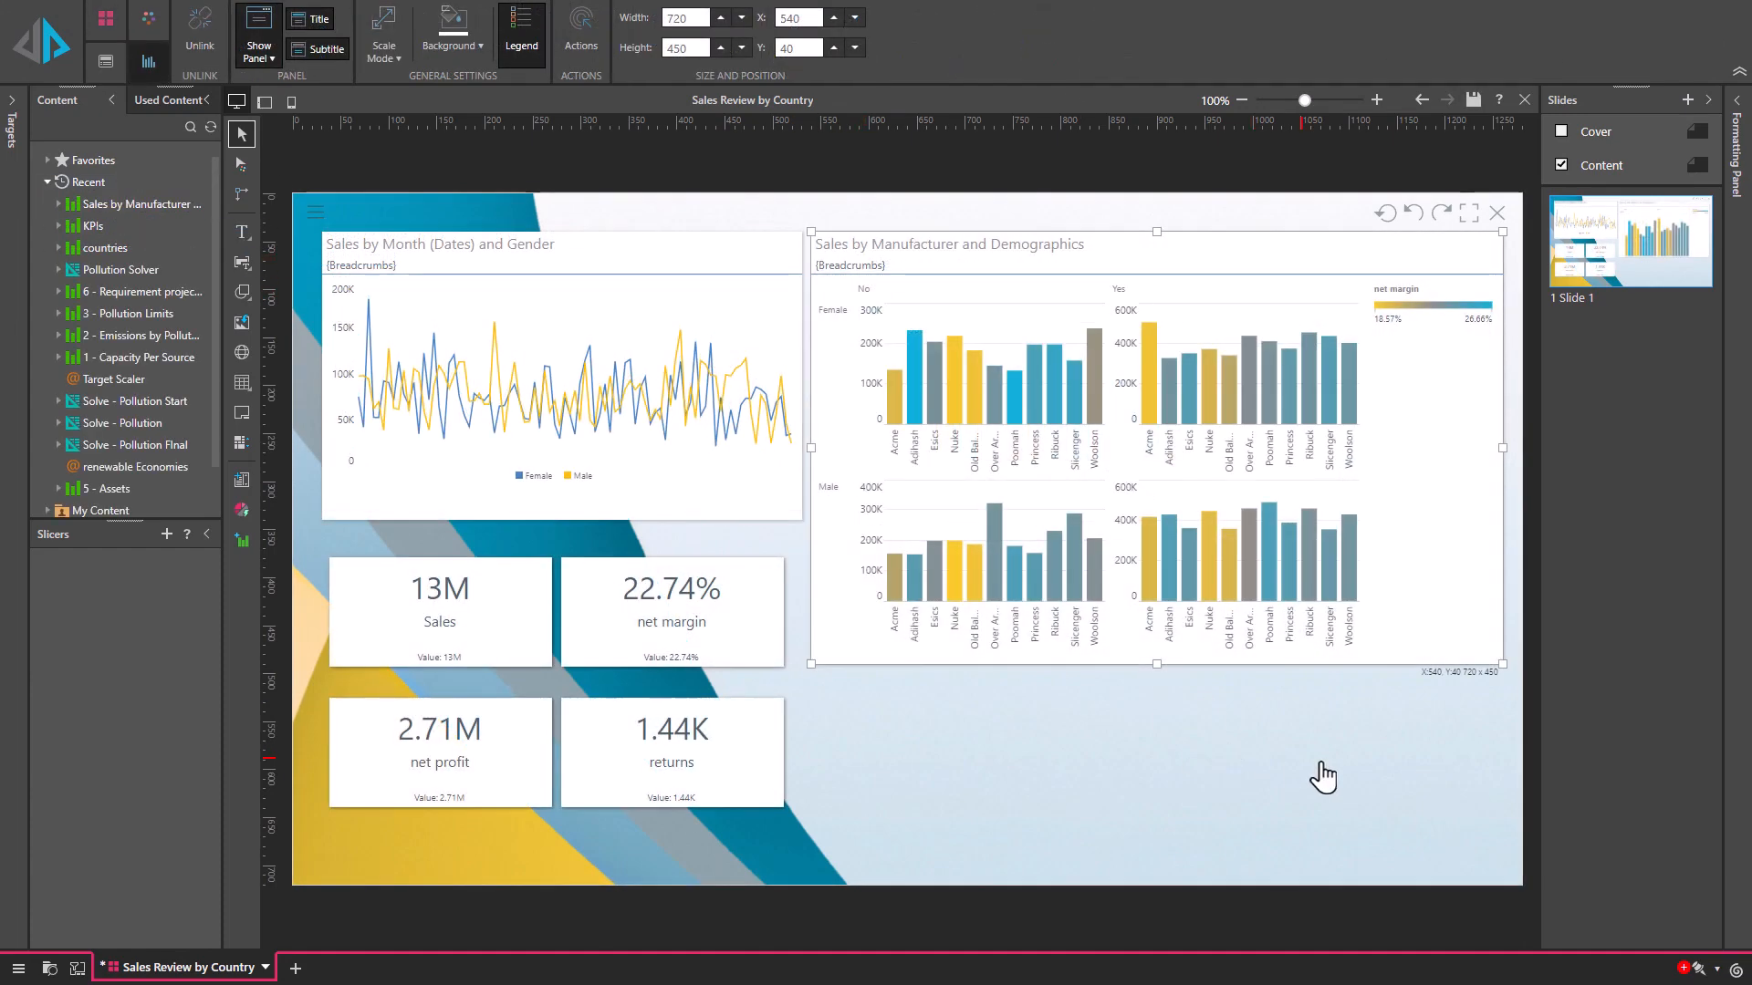
# - Add a ChatGpt formula for the top 3 things about the selected country's population
pyautogui.click(241, 230)
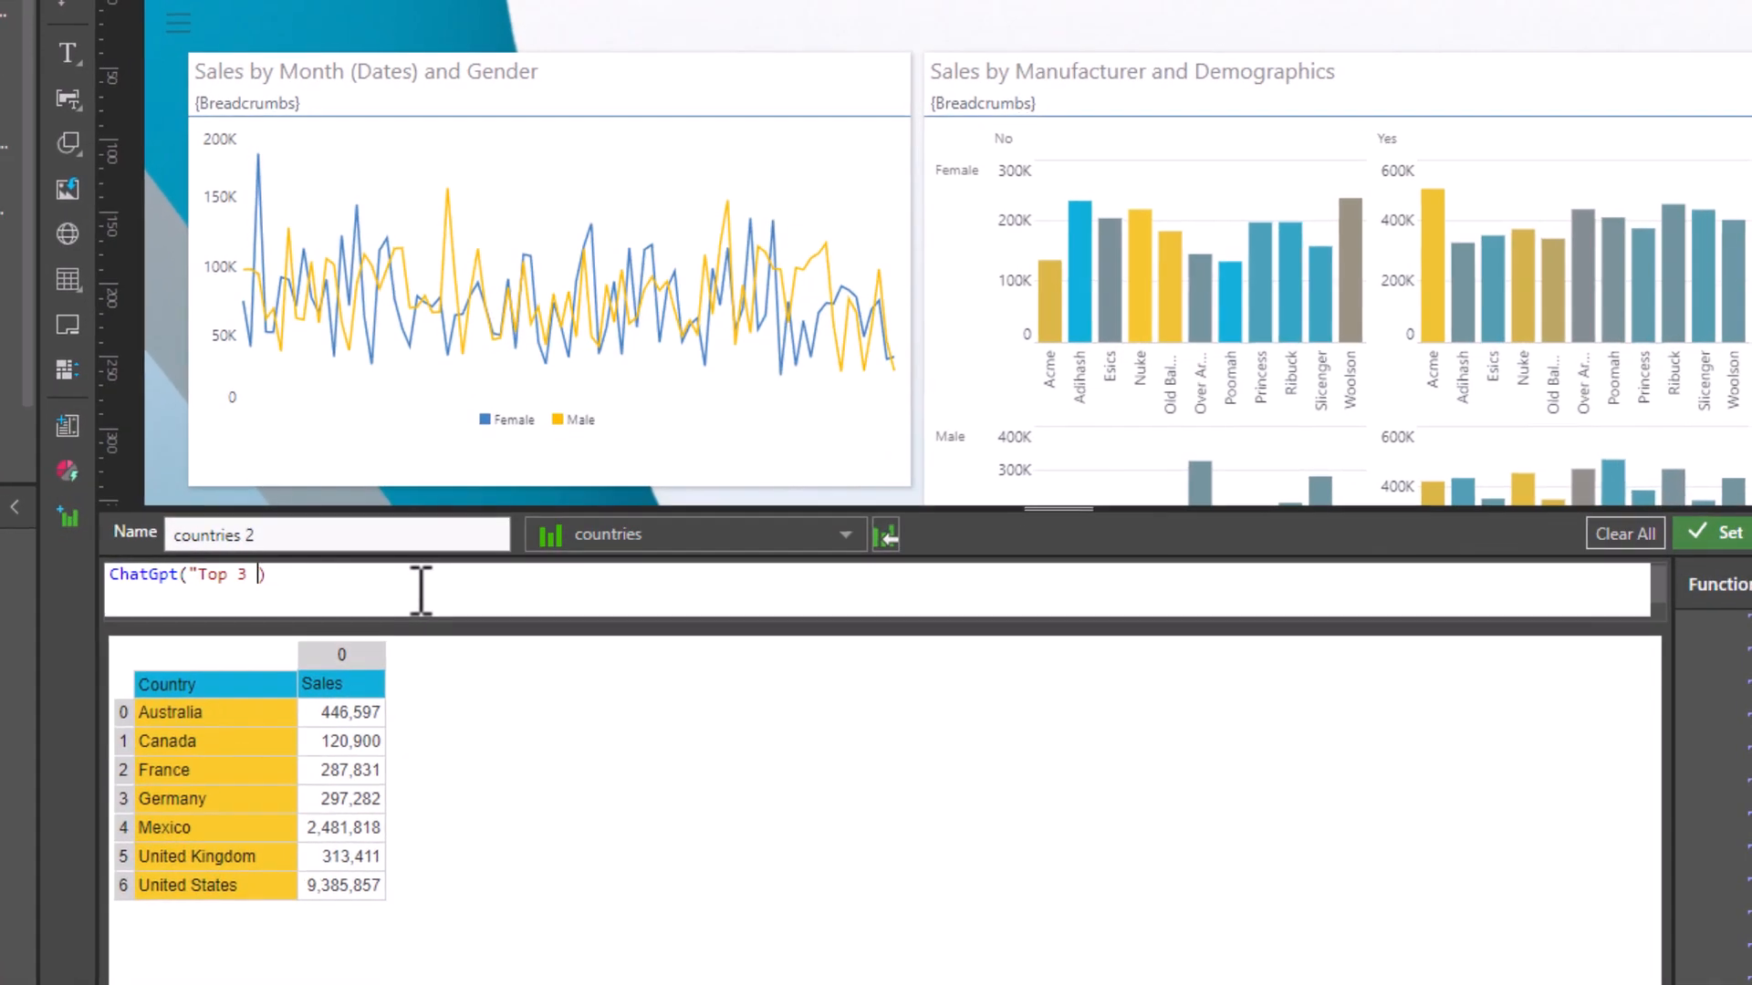
pyautogui.write('things about " + label(1,0,0)')
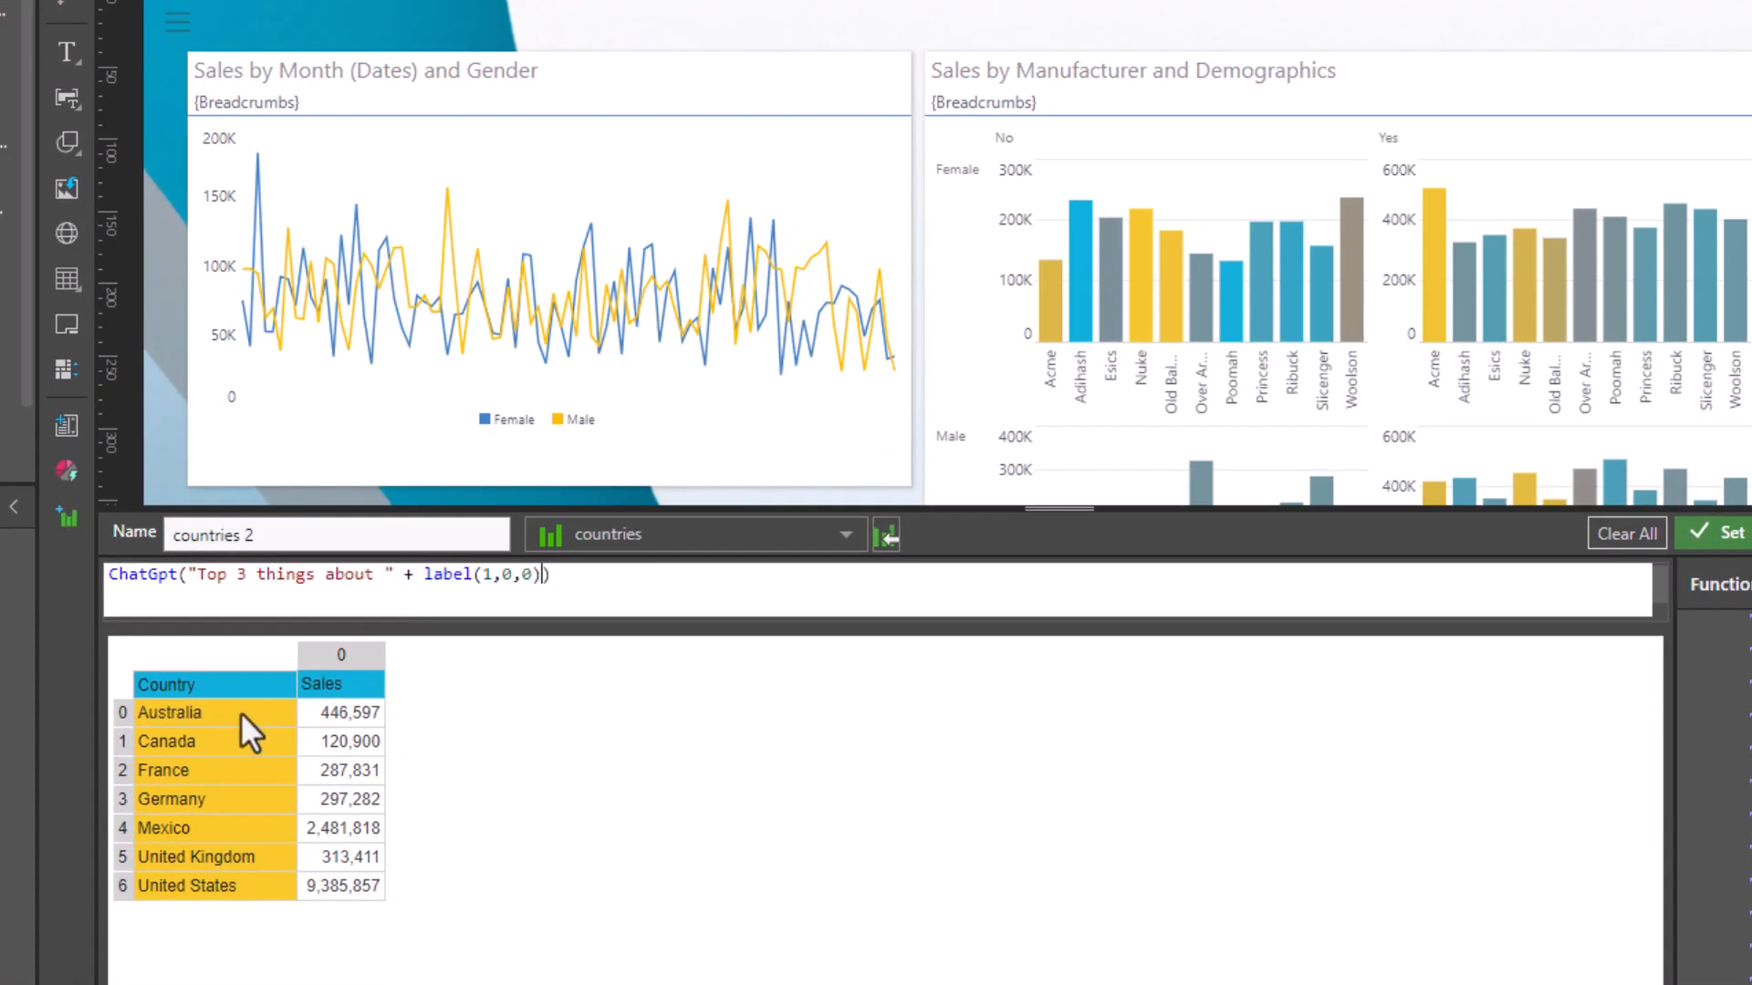
pyautogui.write('+ "\'s population"')
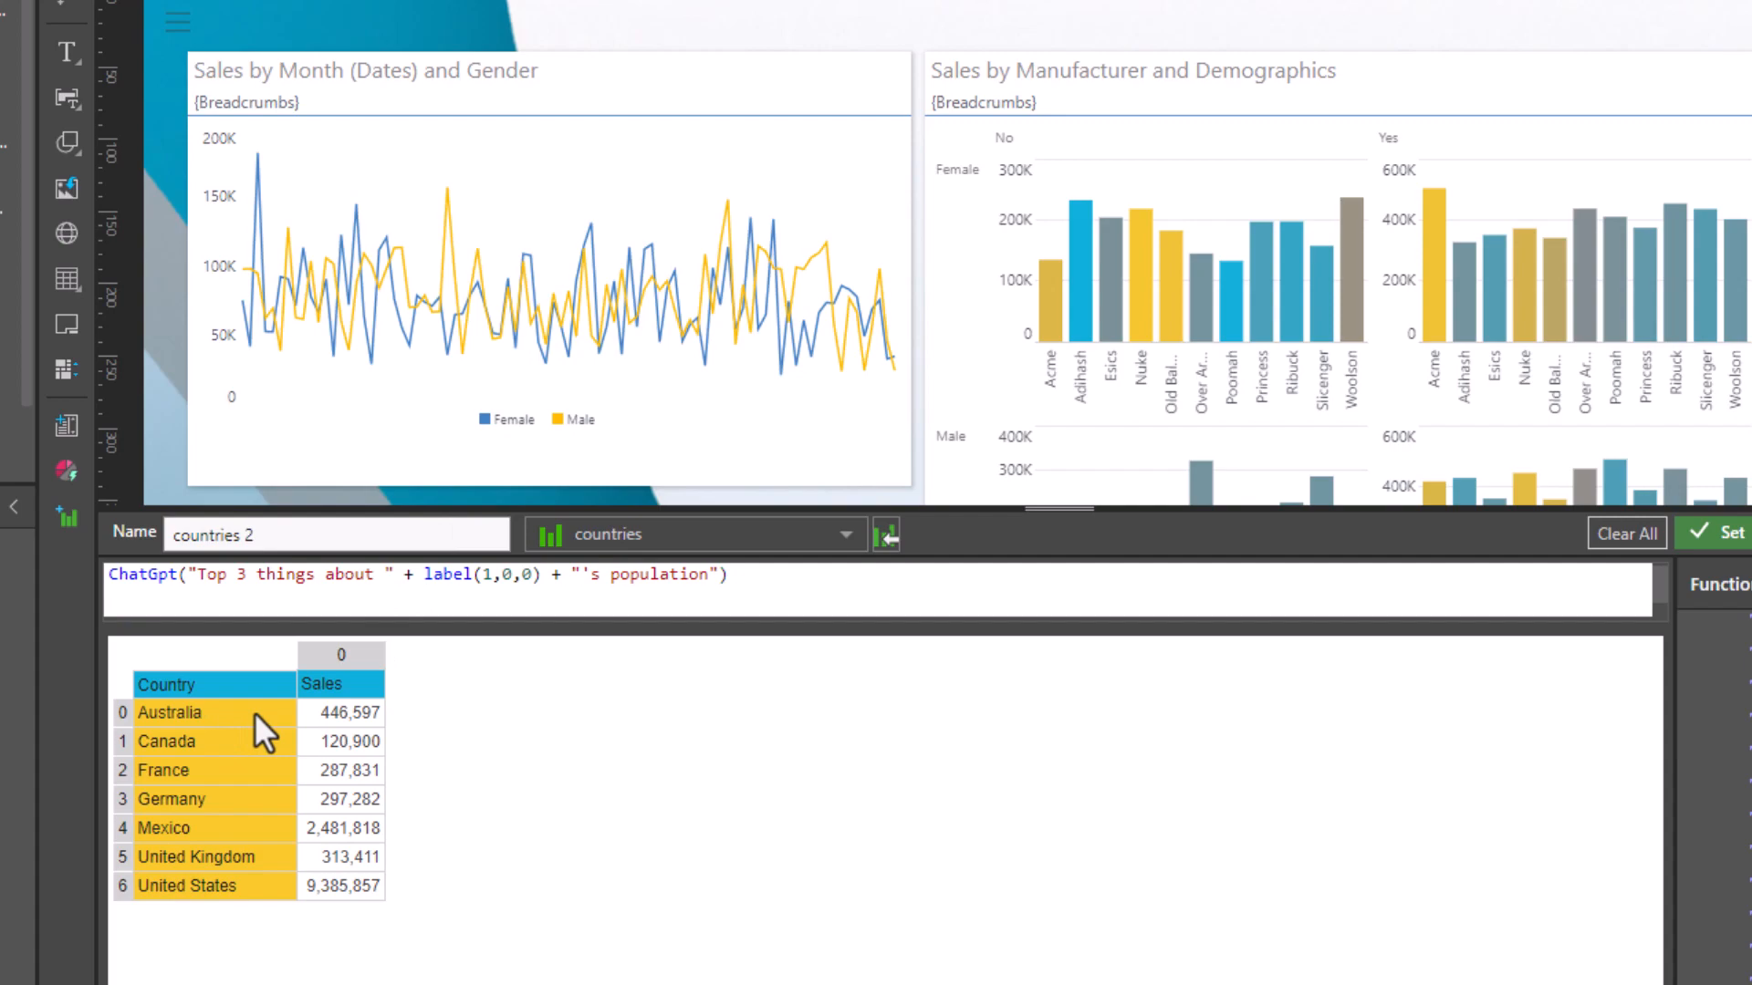
pyautogui.click(168, 713)
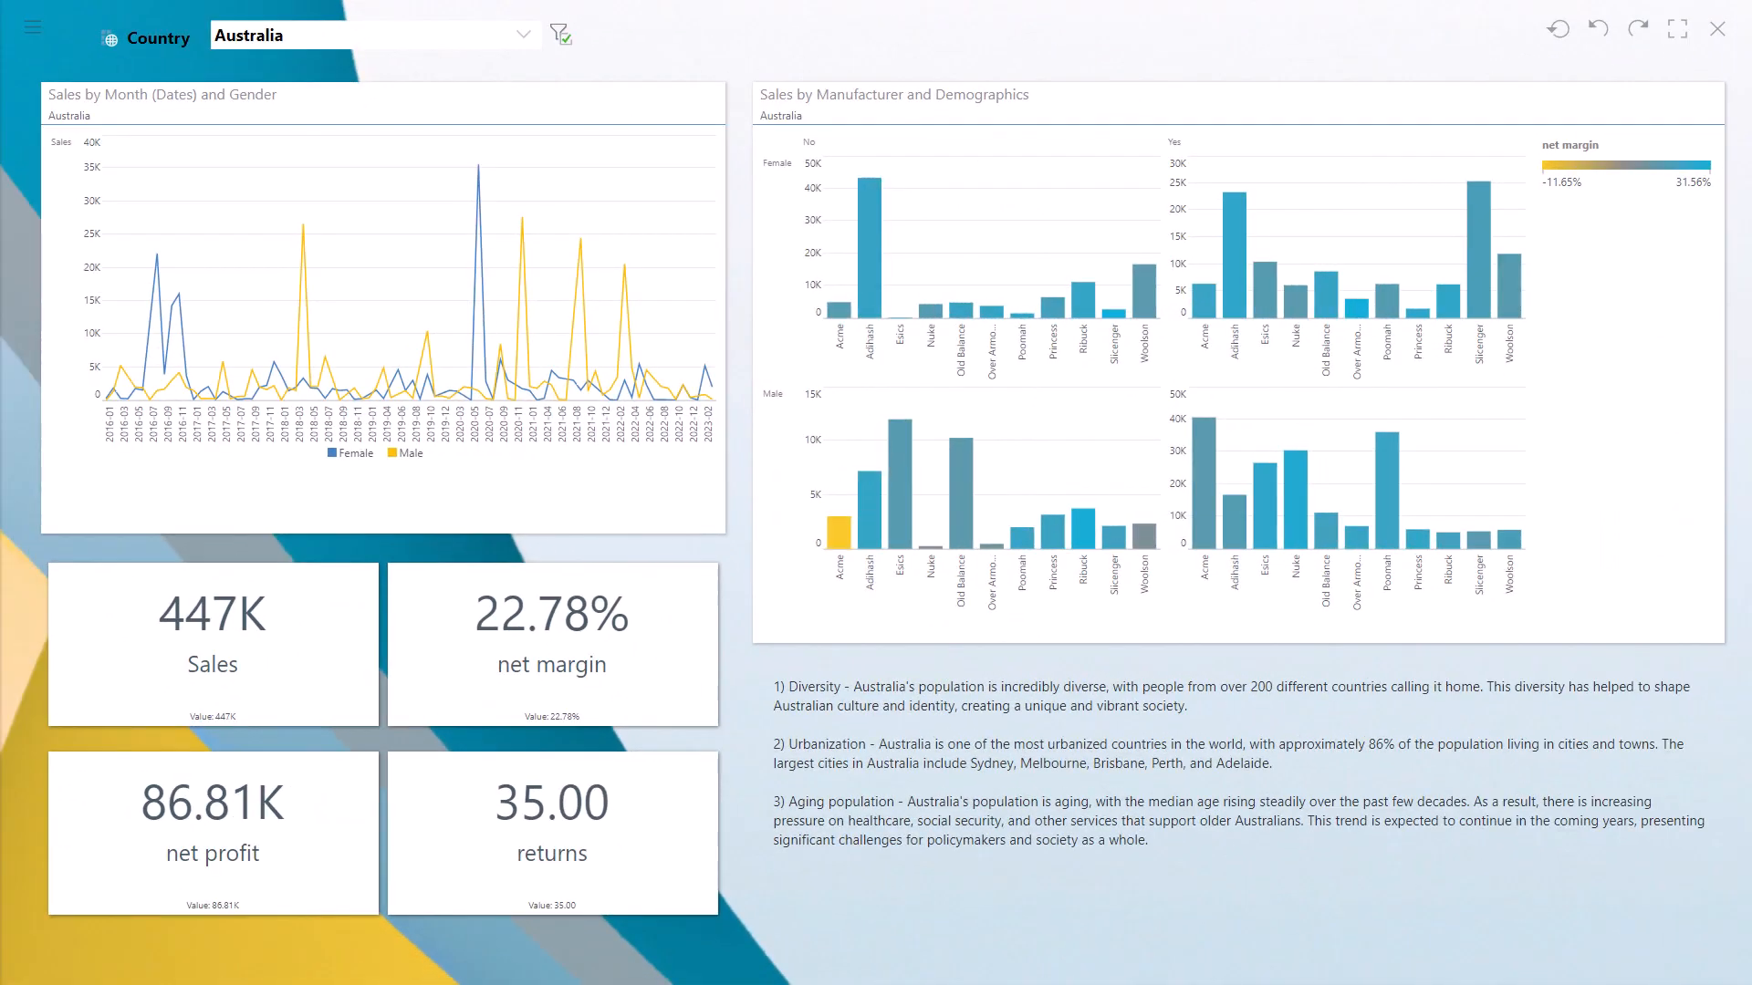
# - Filter the slide to United States in the Country slicer
pyautogui.click(520, 35)
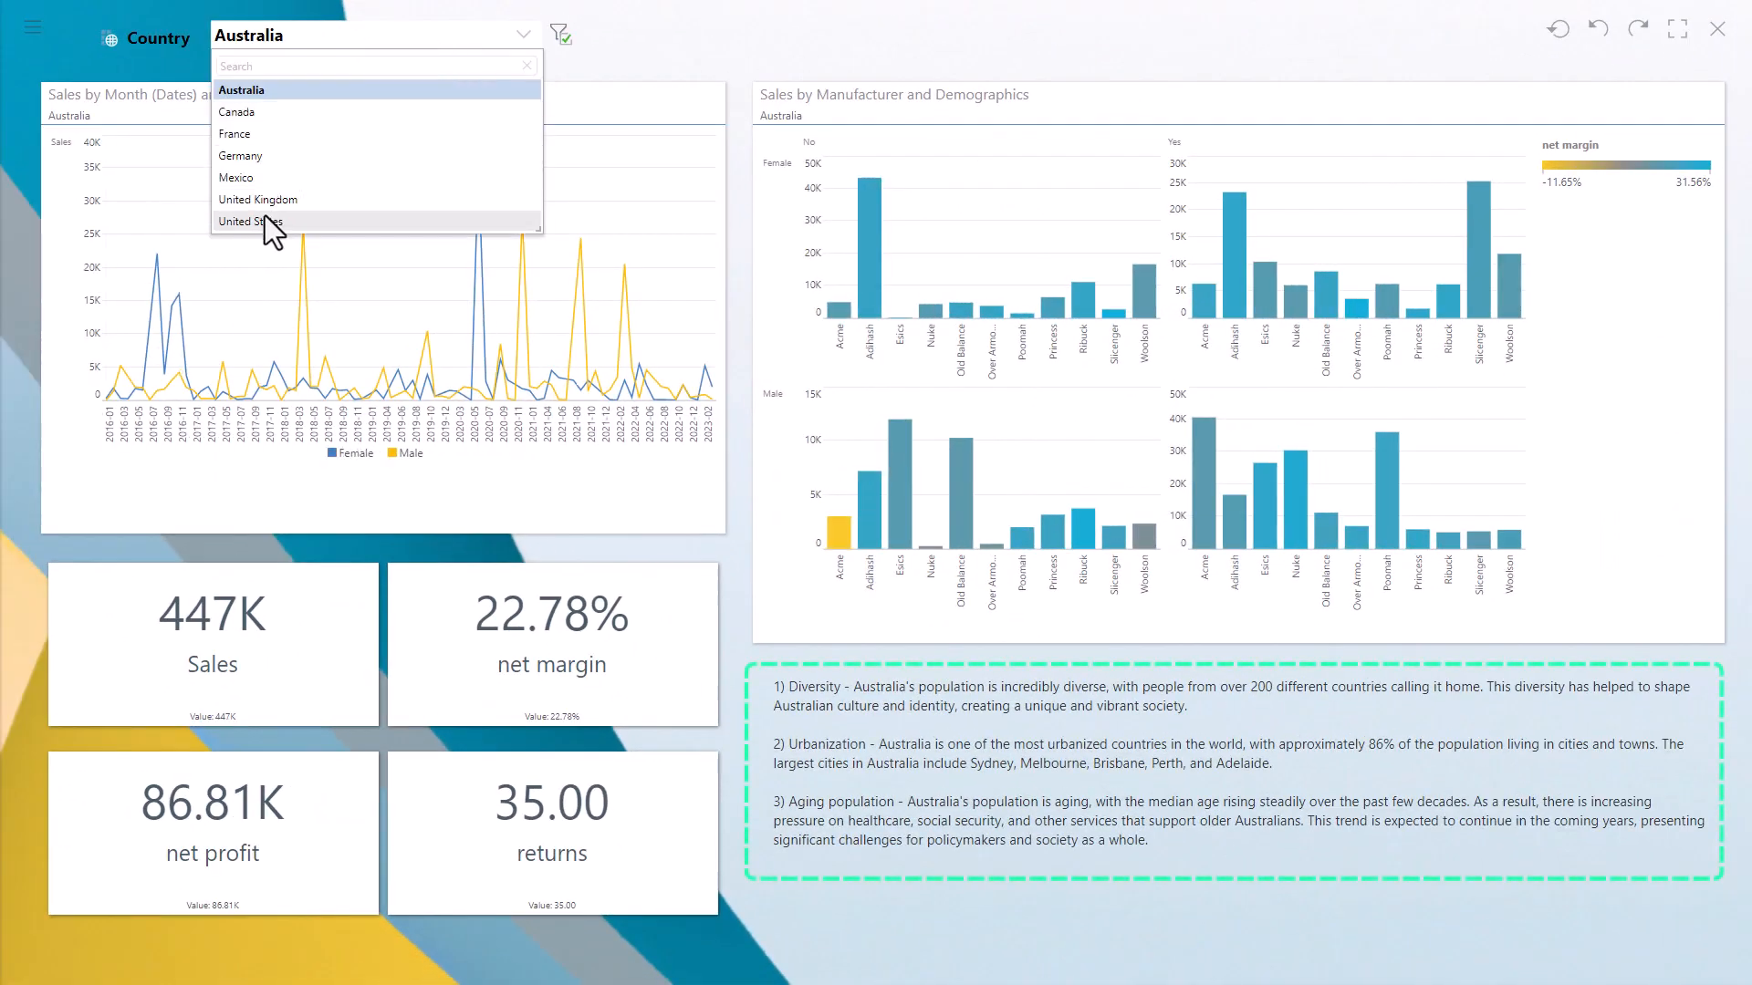
pyautogui.click(250, 221)
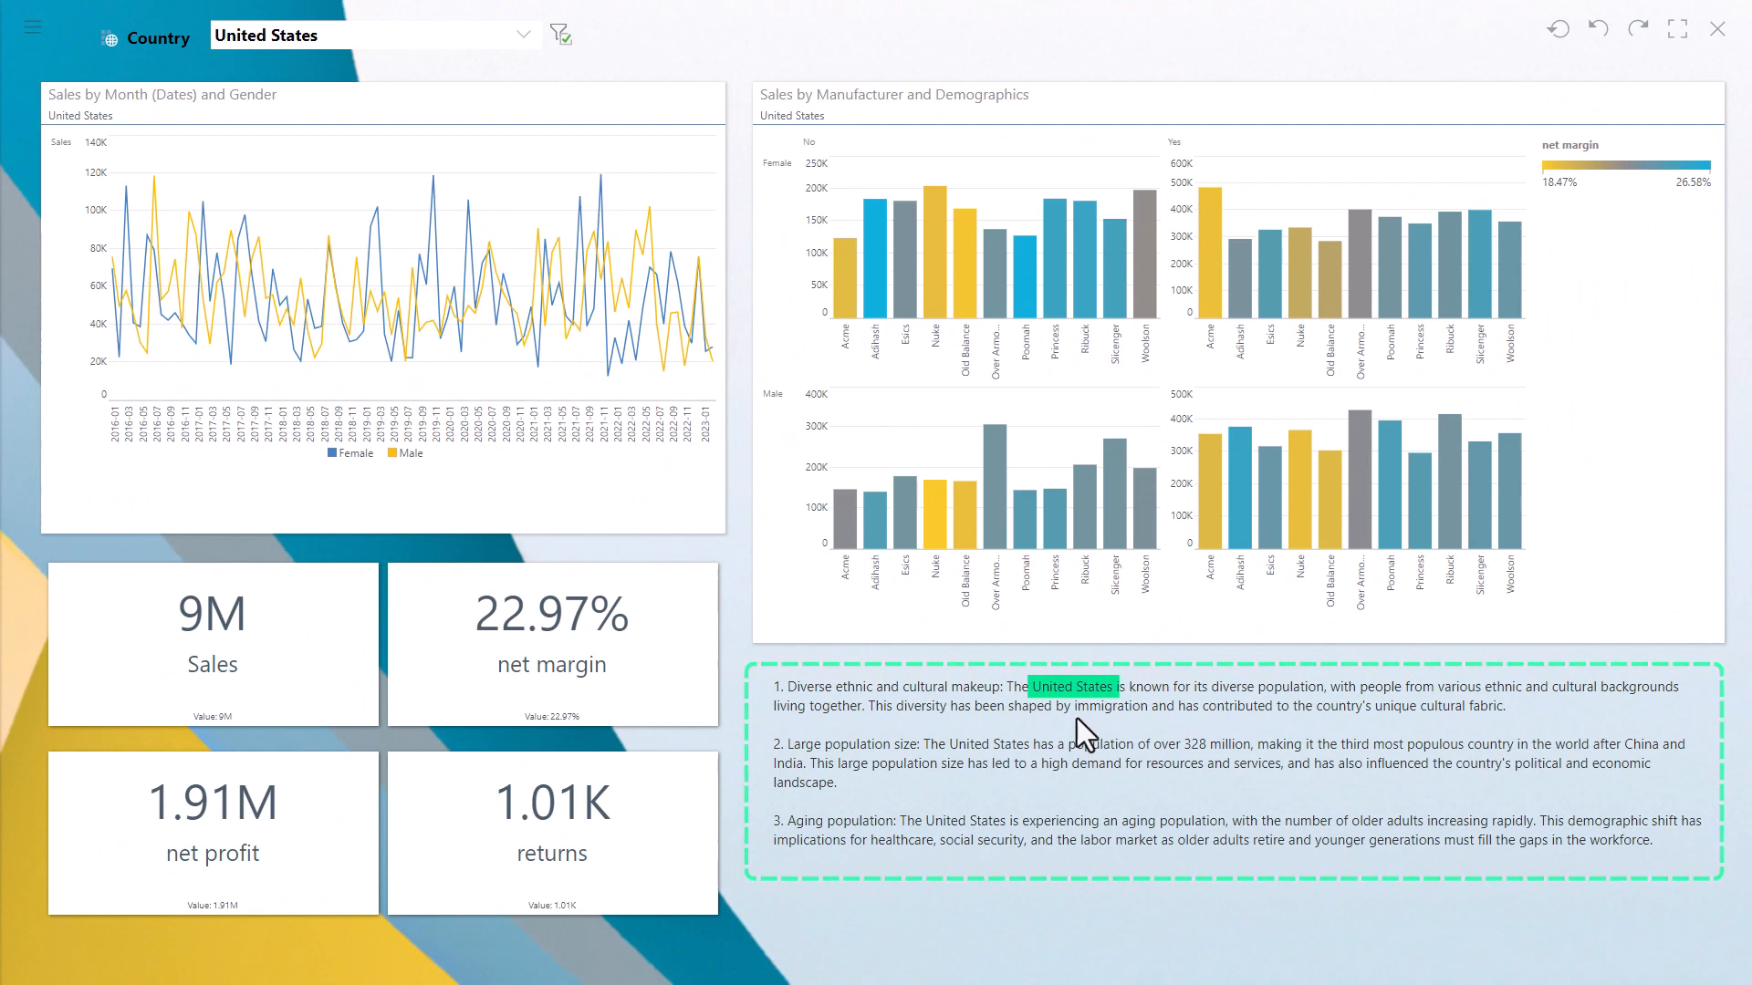
pyautogui.moveTo(1539, 97)
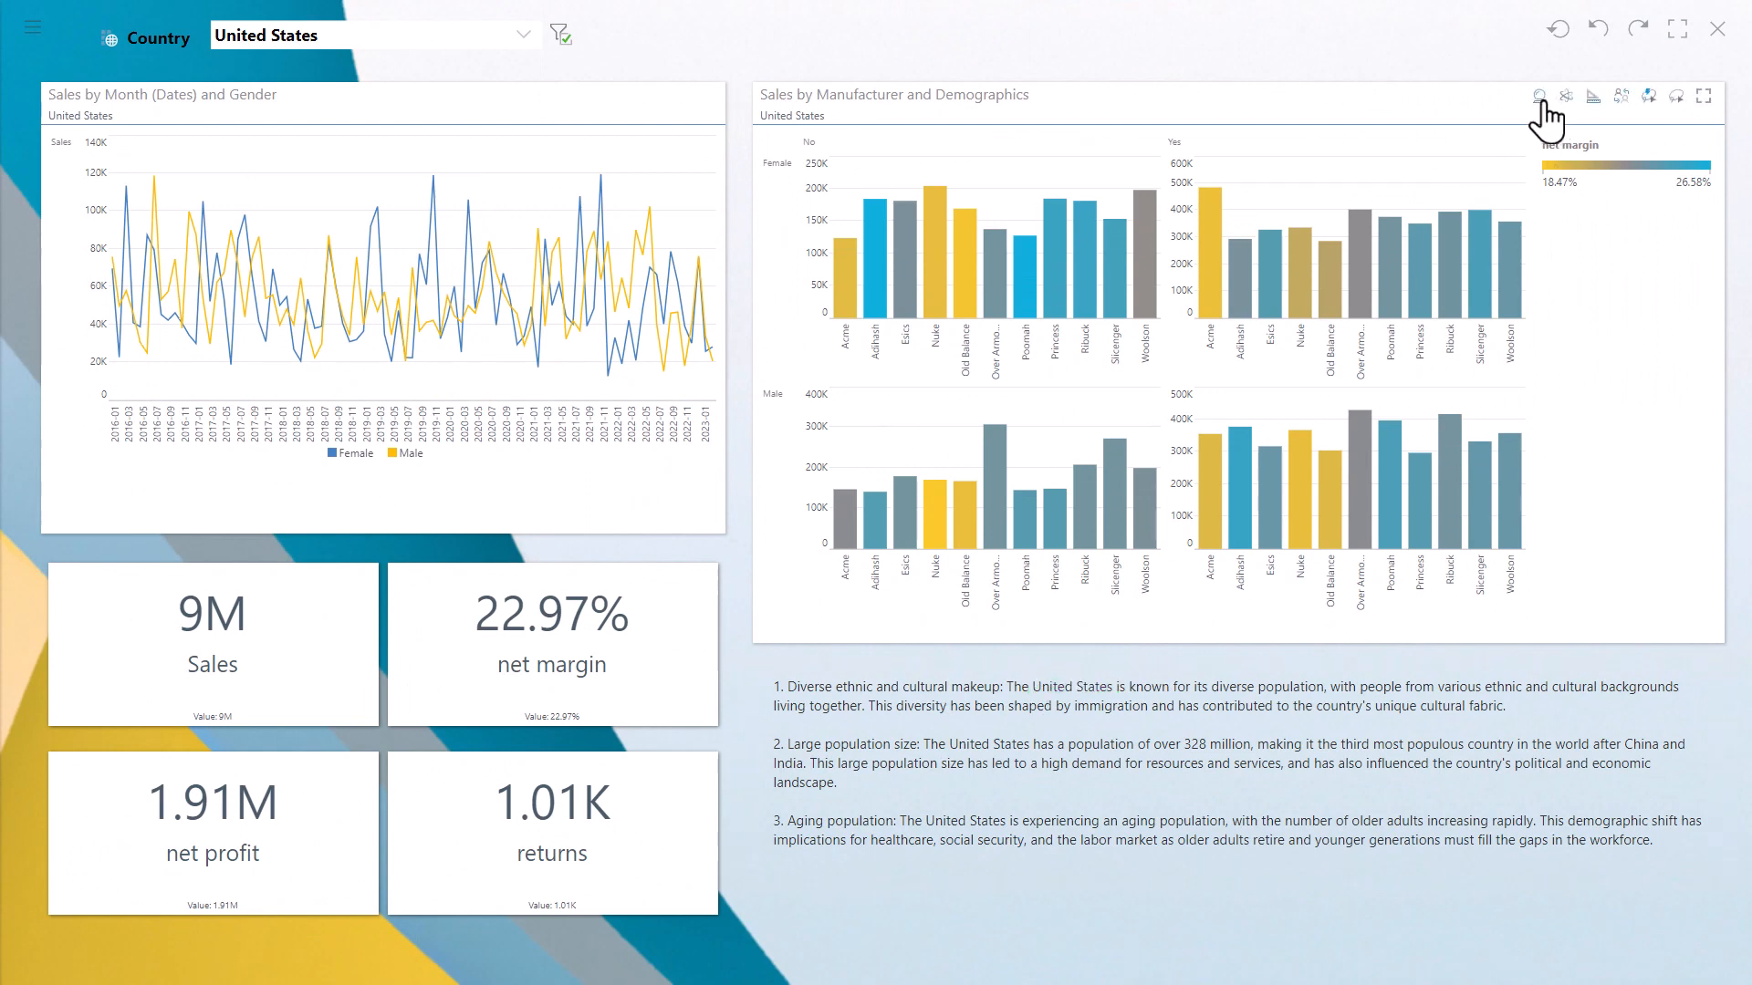
# - Ask the Smart Insights chatbot to add Cost, redraw the manufacturer chart and show the outliers
pyautogui.click(1540, 97)
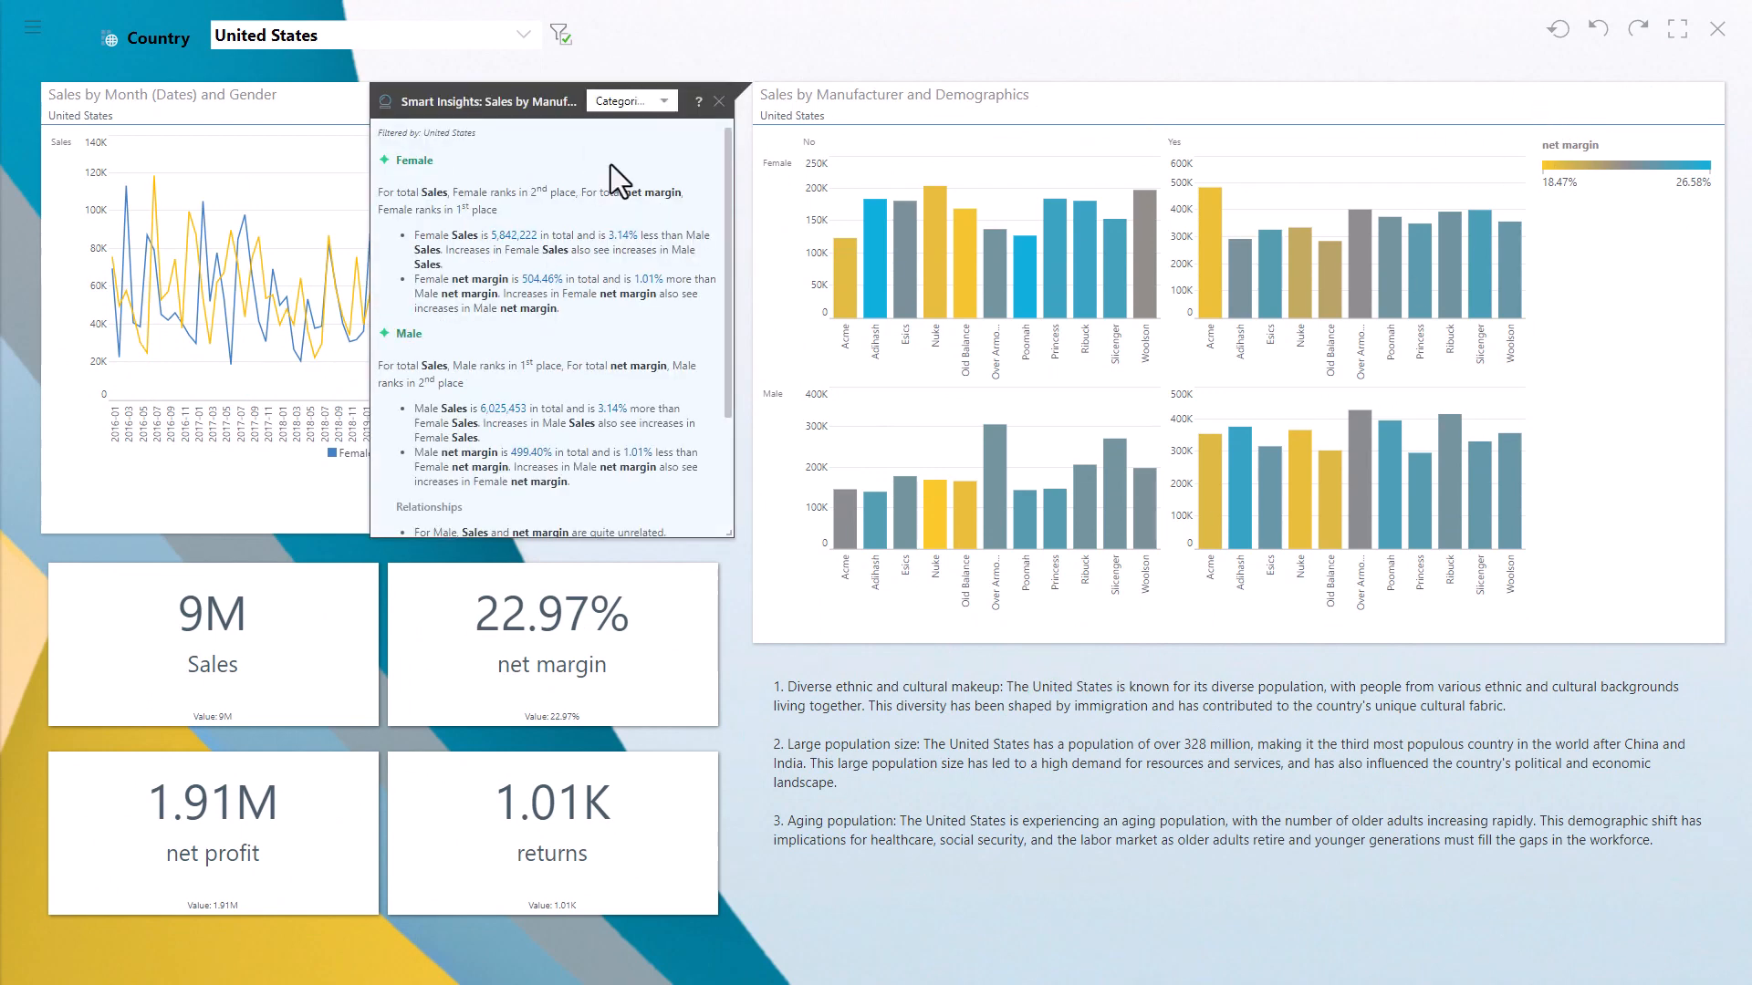
pyautogui.scroll(-3)
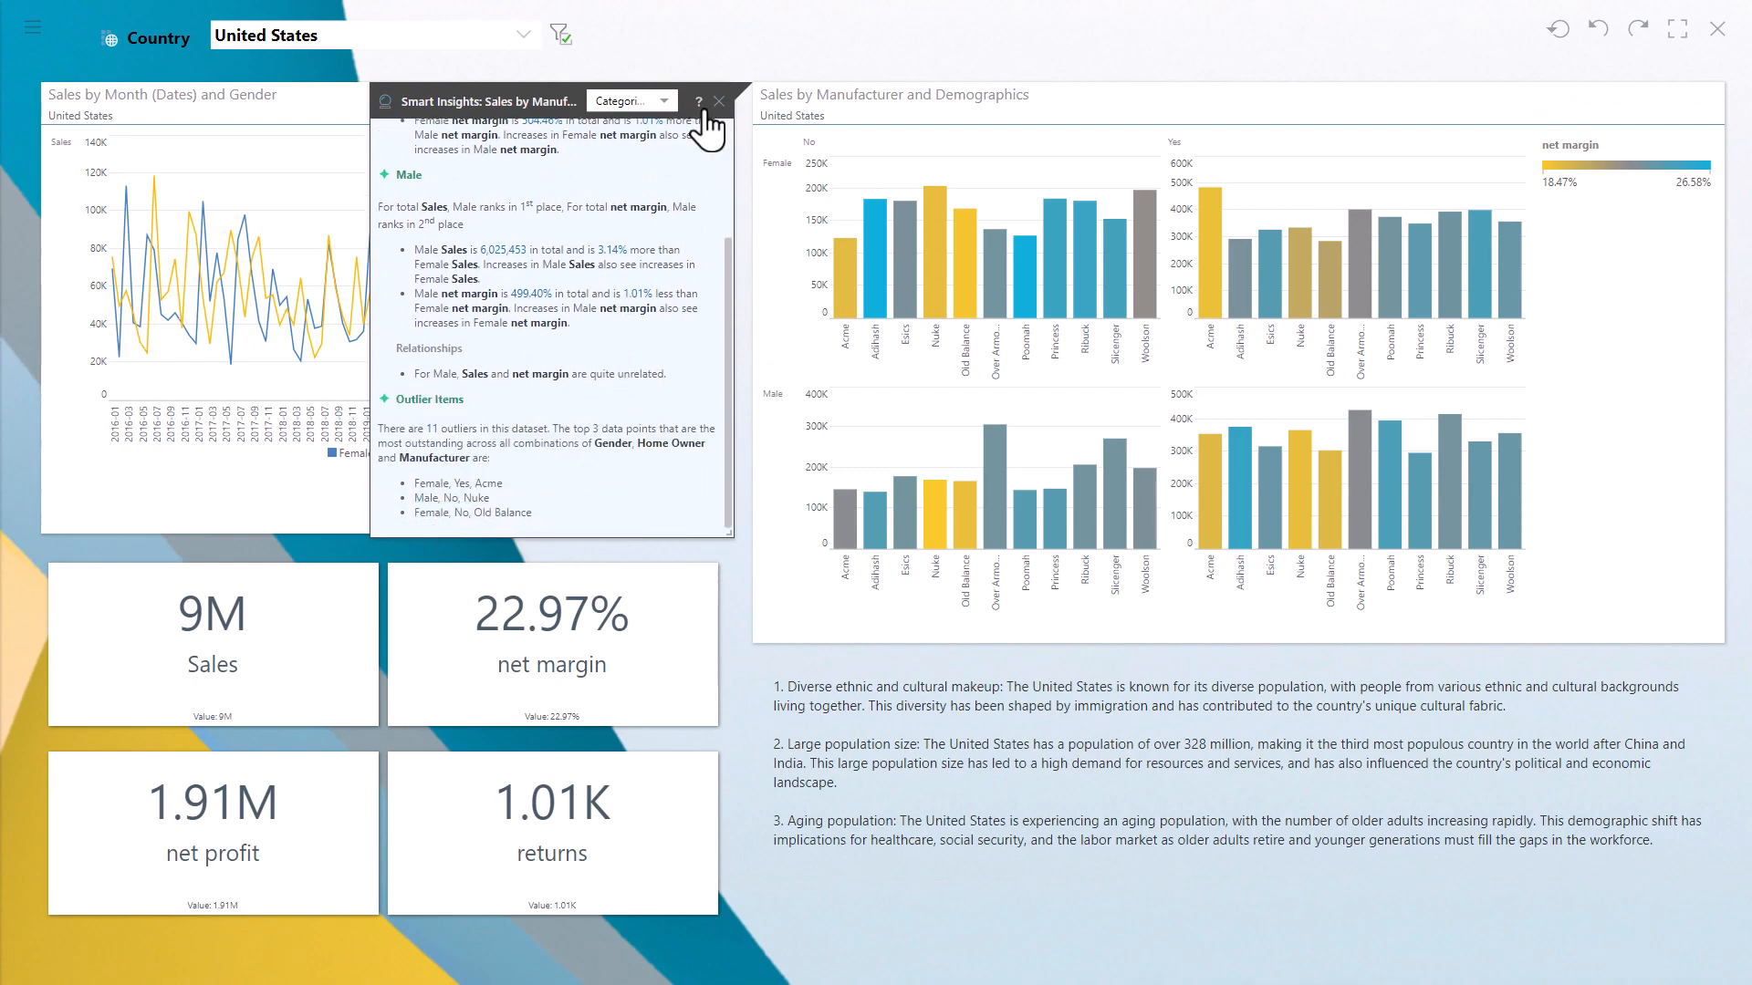
pyautogui.click(718, 102)
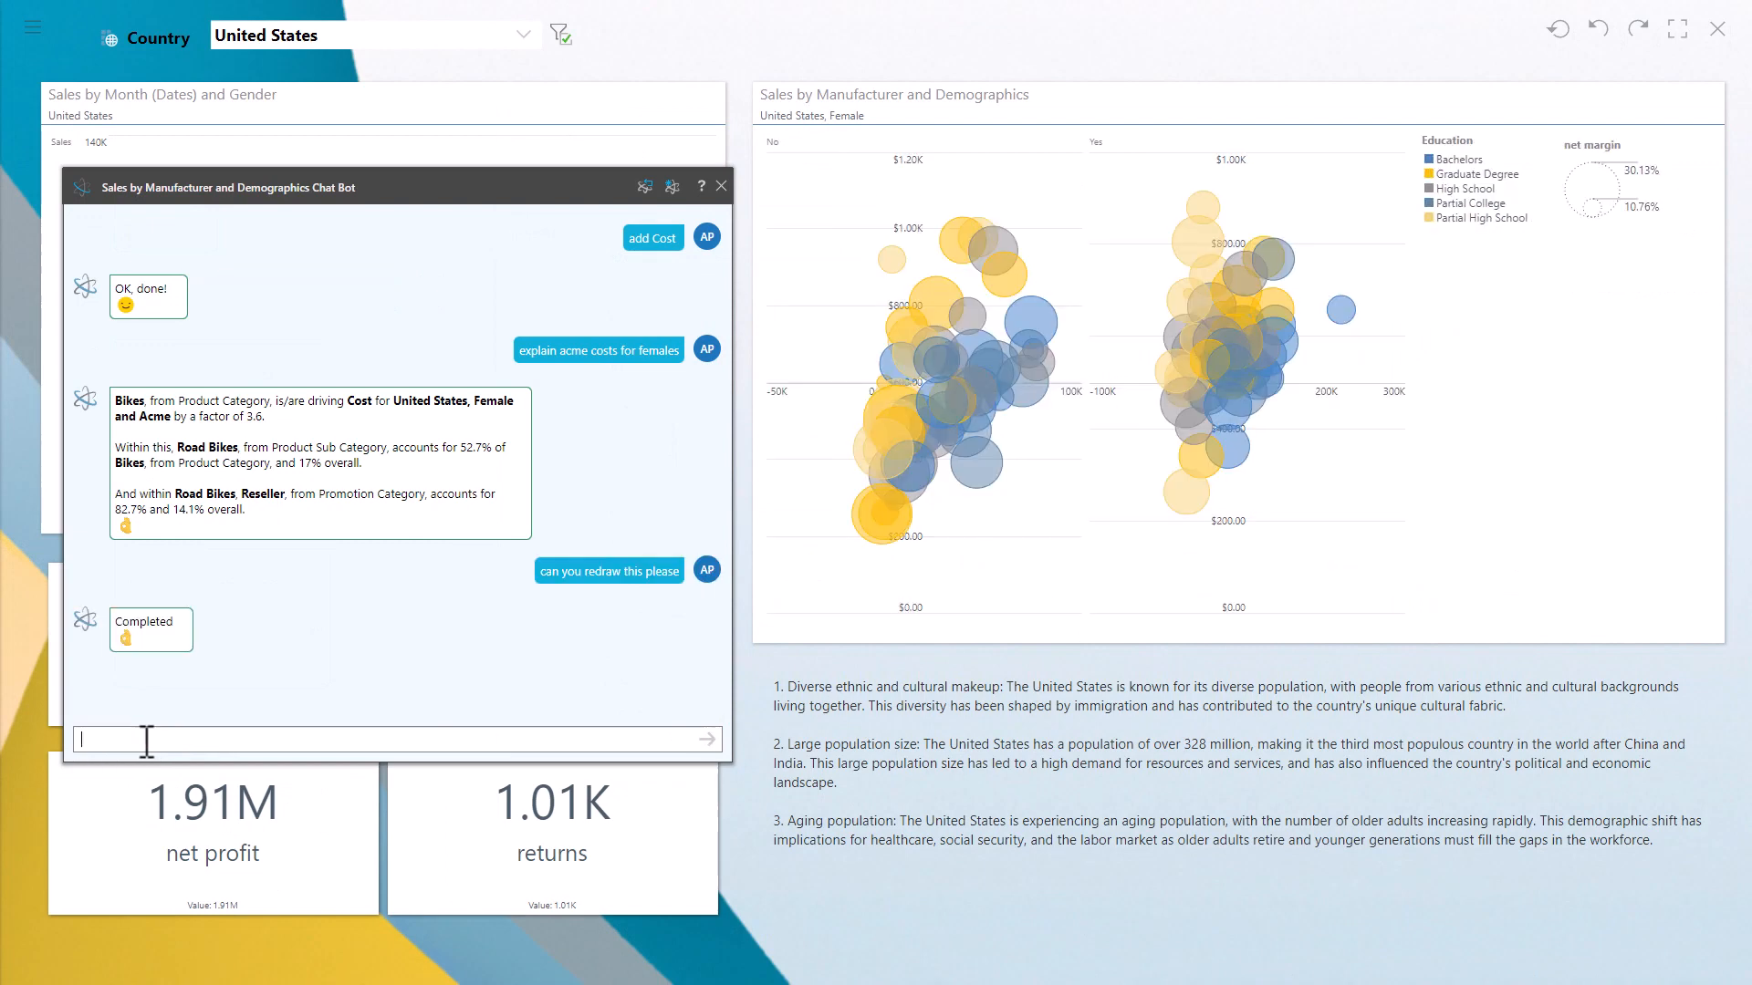
pyautogui.write('and show the outliers')
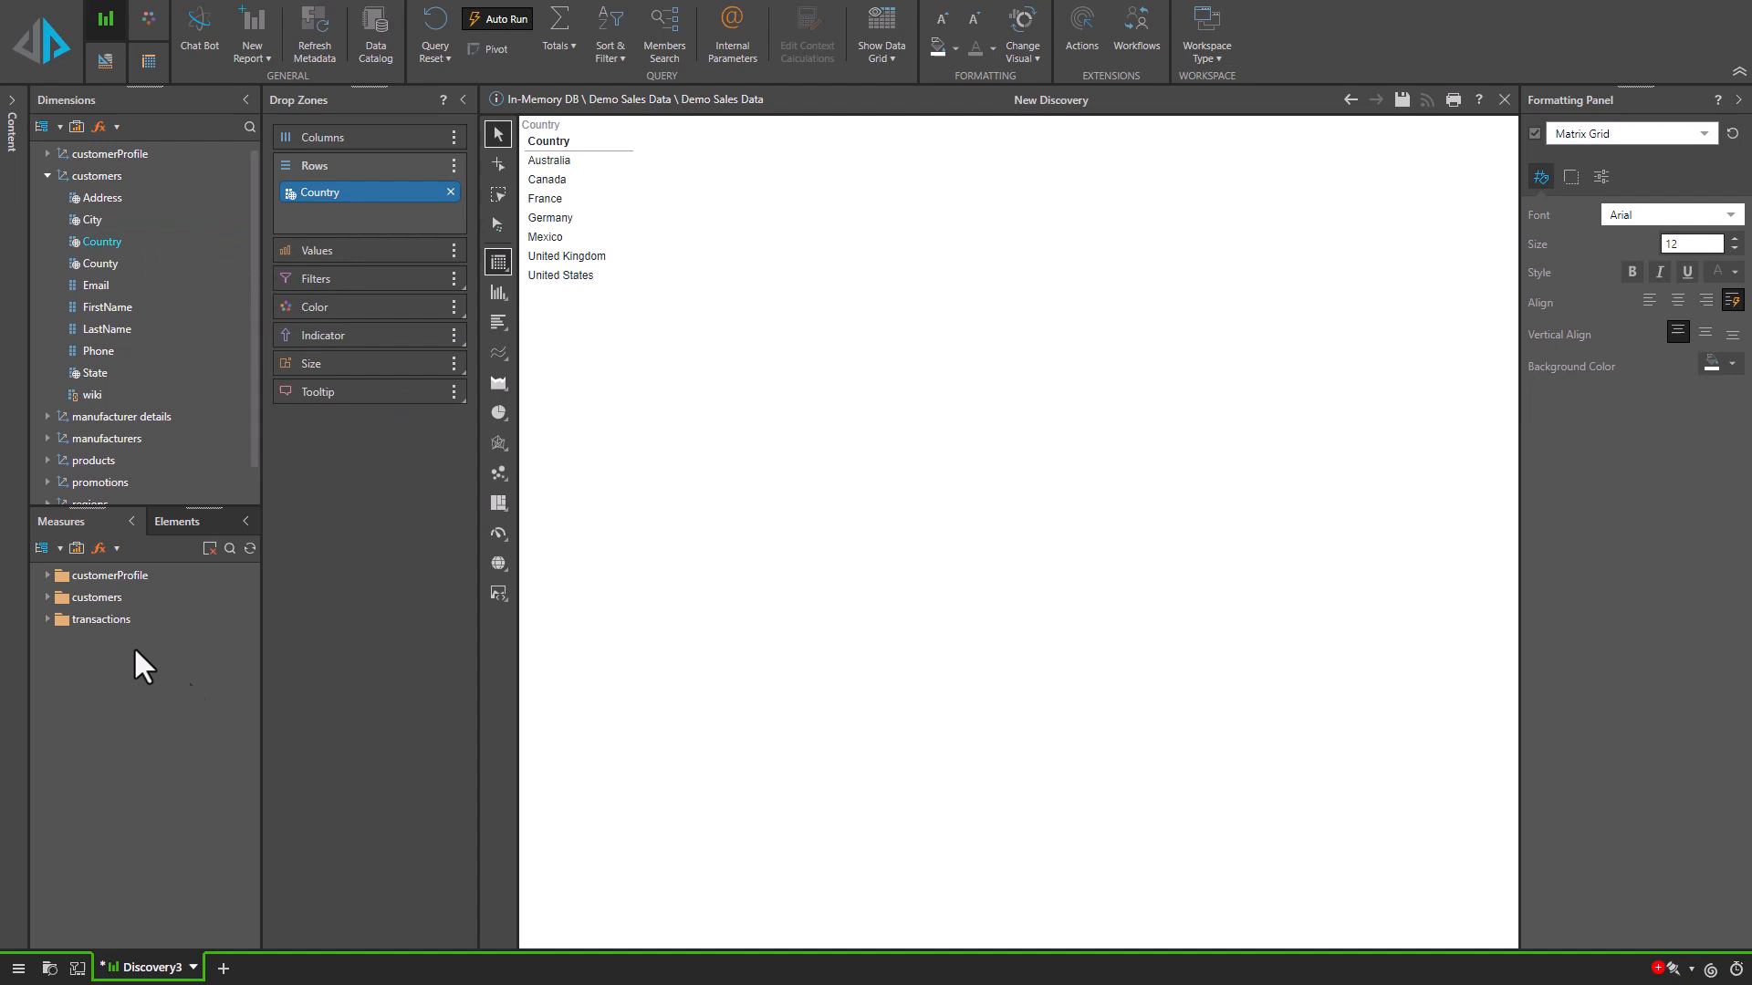
# - Create an AI Driven Value showing the approximate population for each country
pyautogui.click(103, 619)
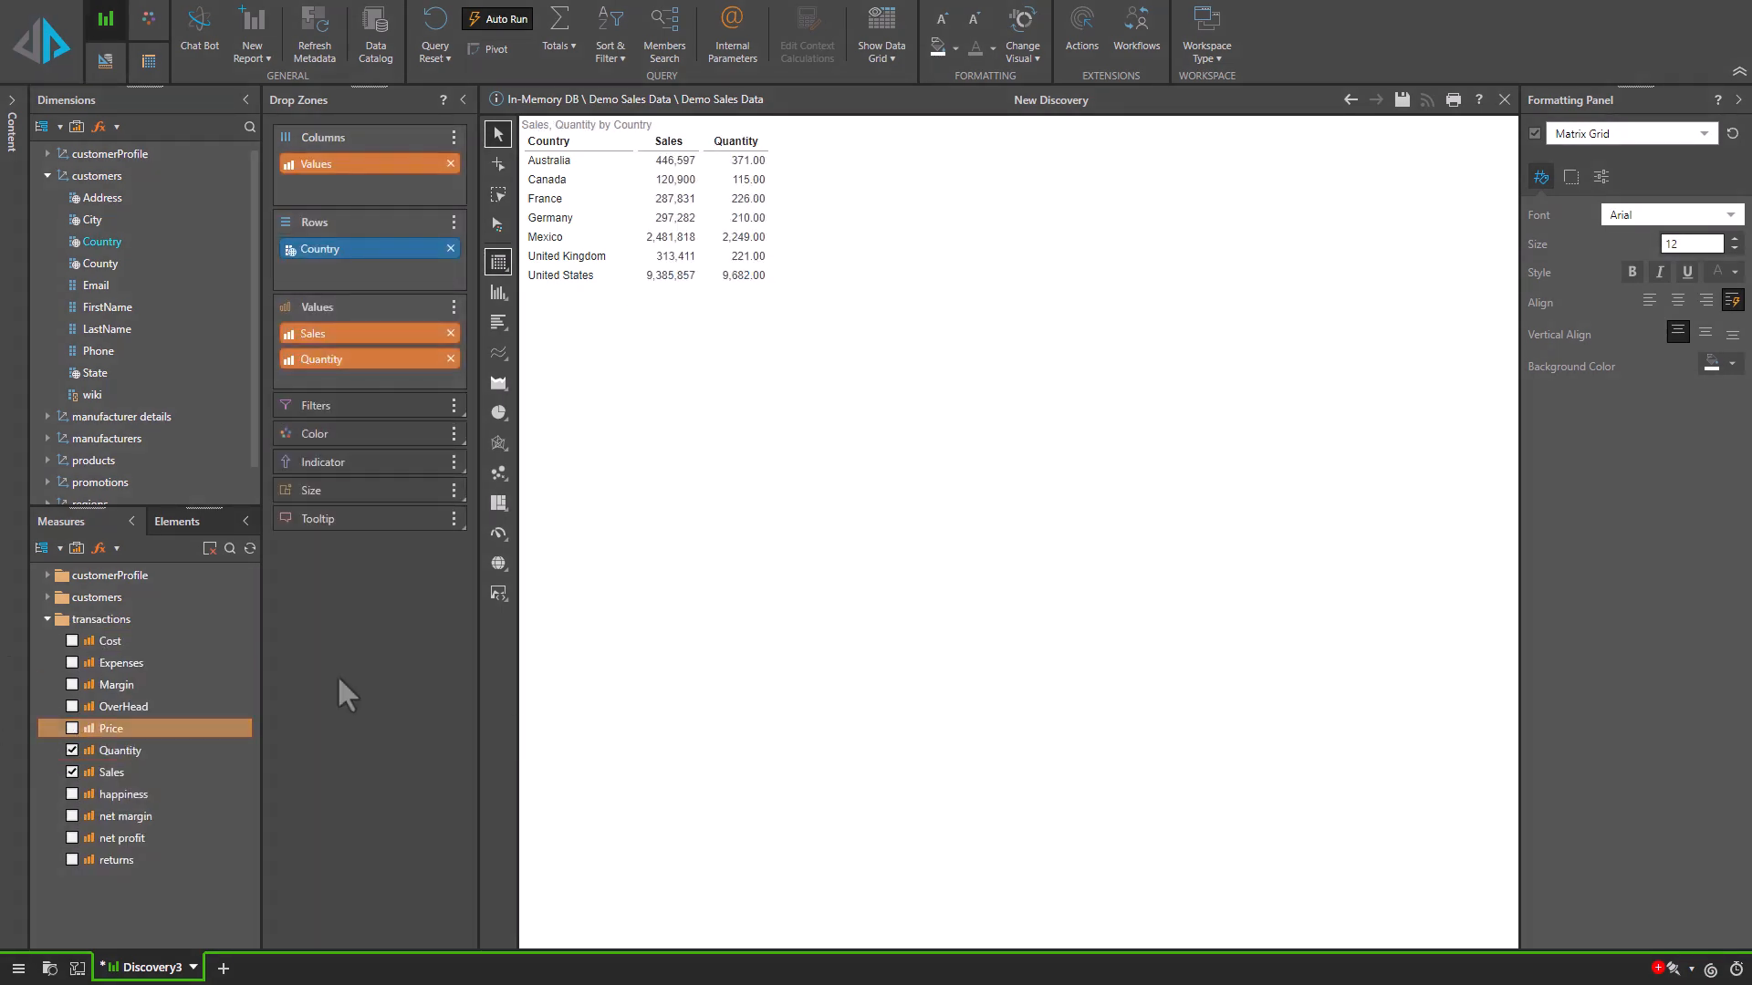
pyautogui.rightClick(321, 250)
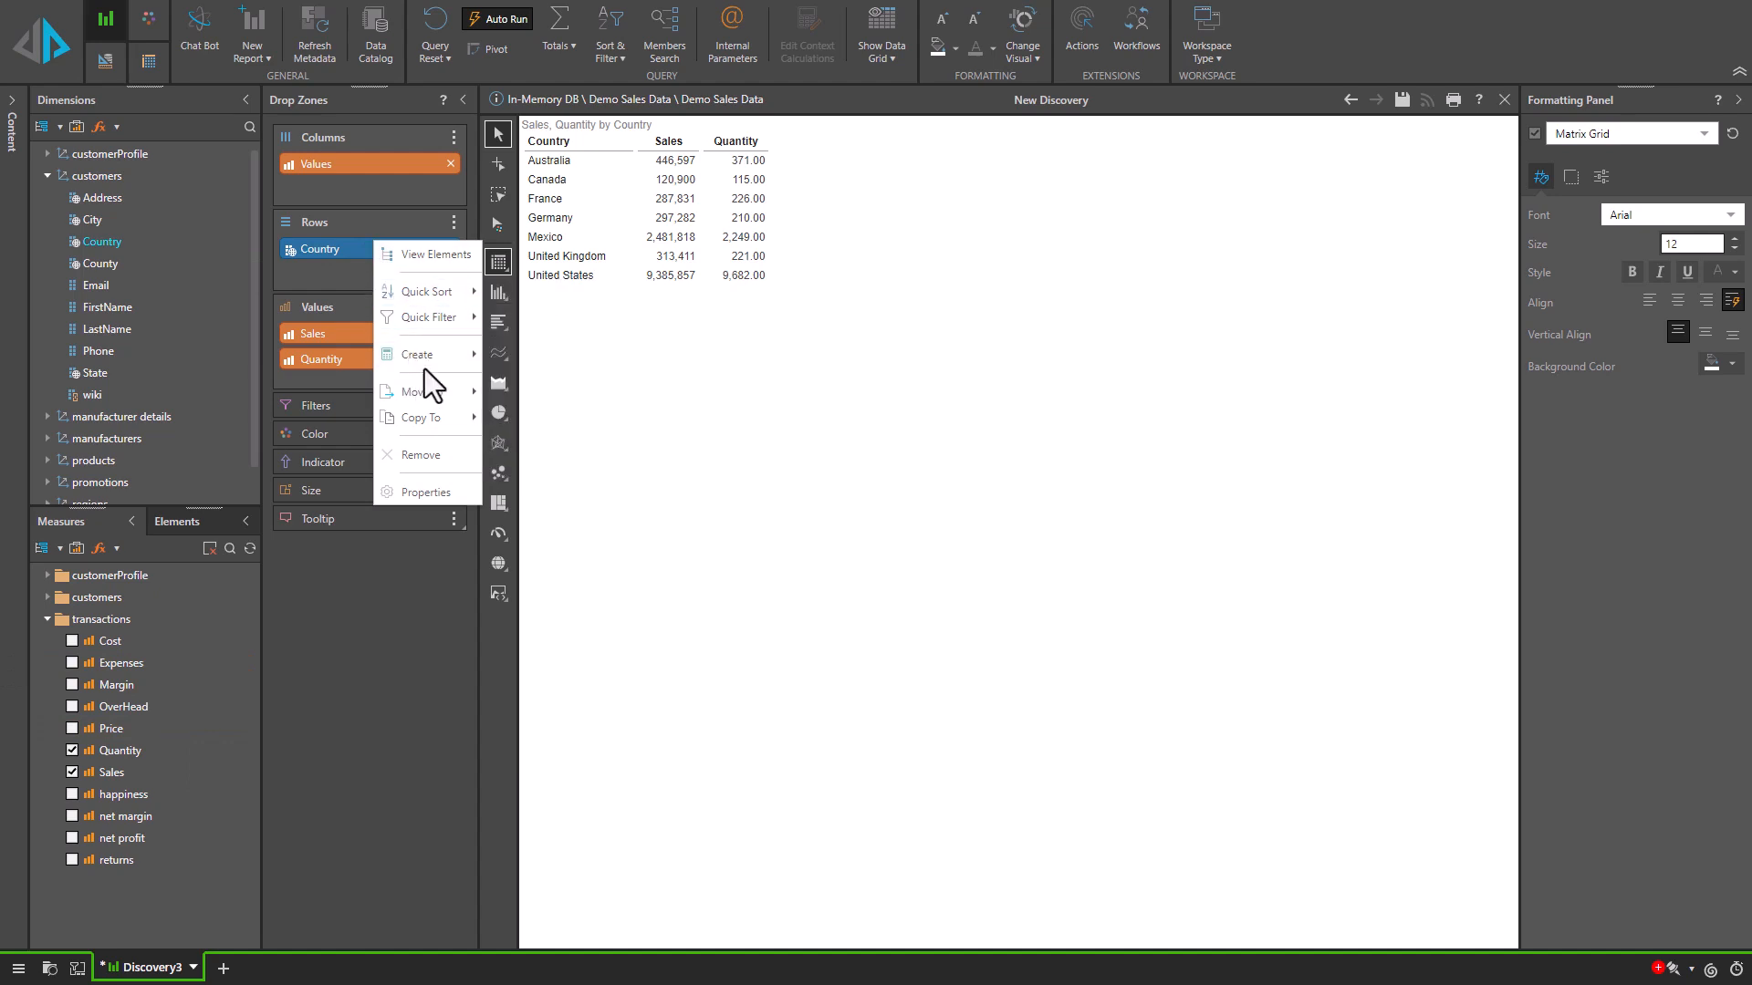
pyautogui.click(416, 354)
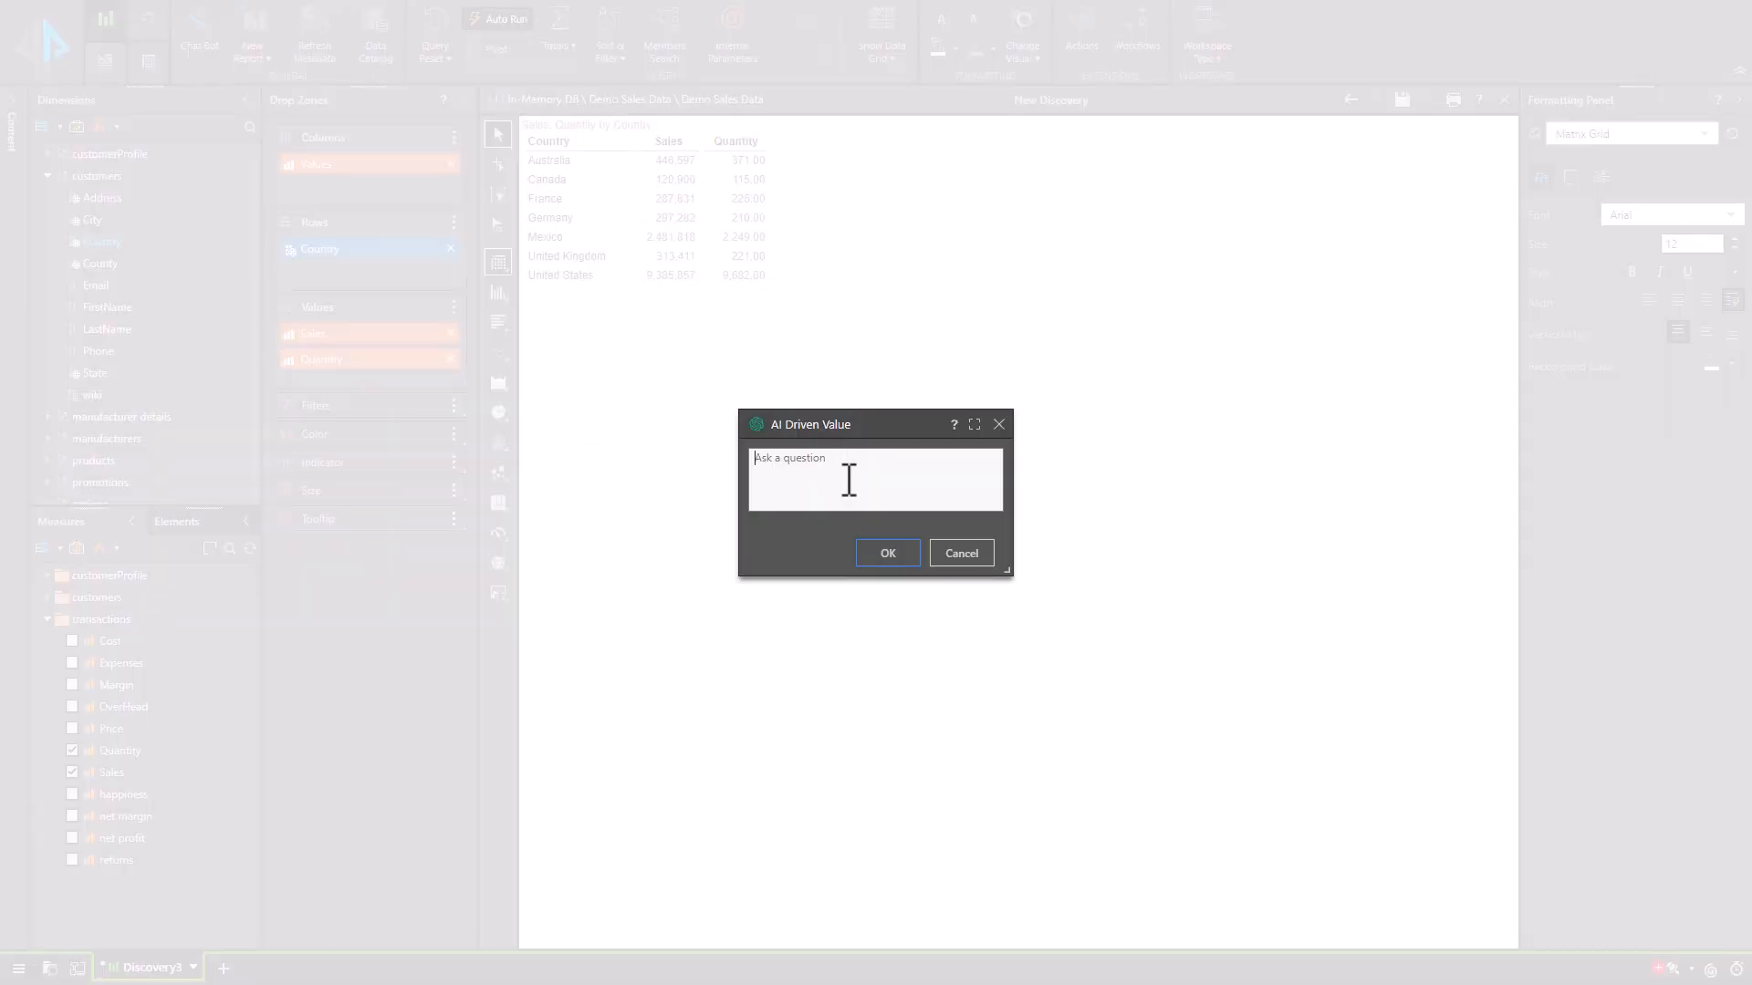
pyautogui.write('Show me the approximate population for')
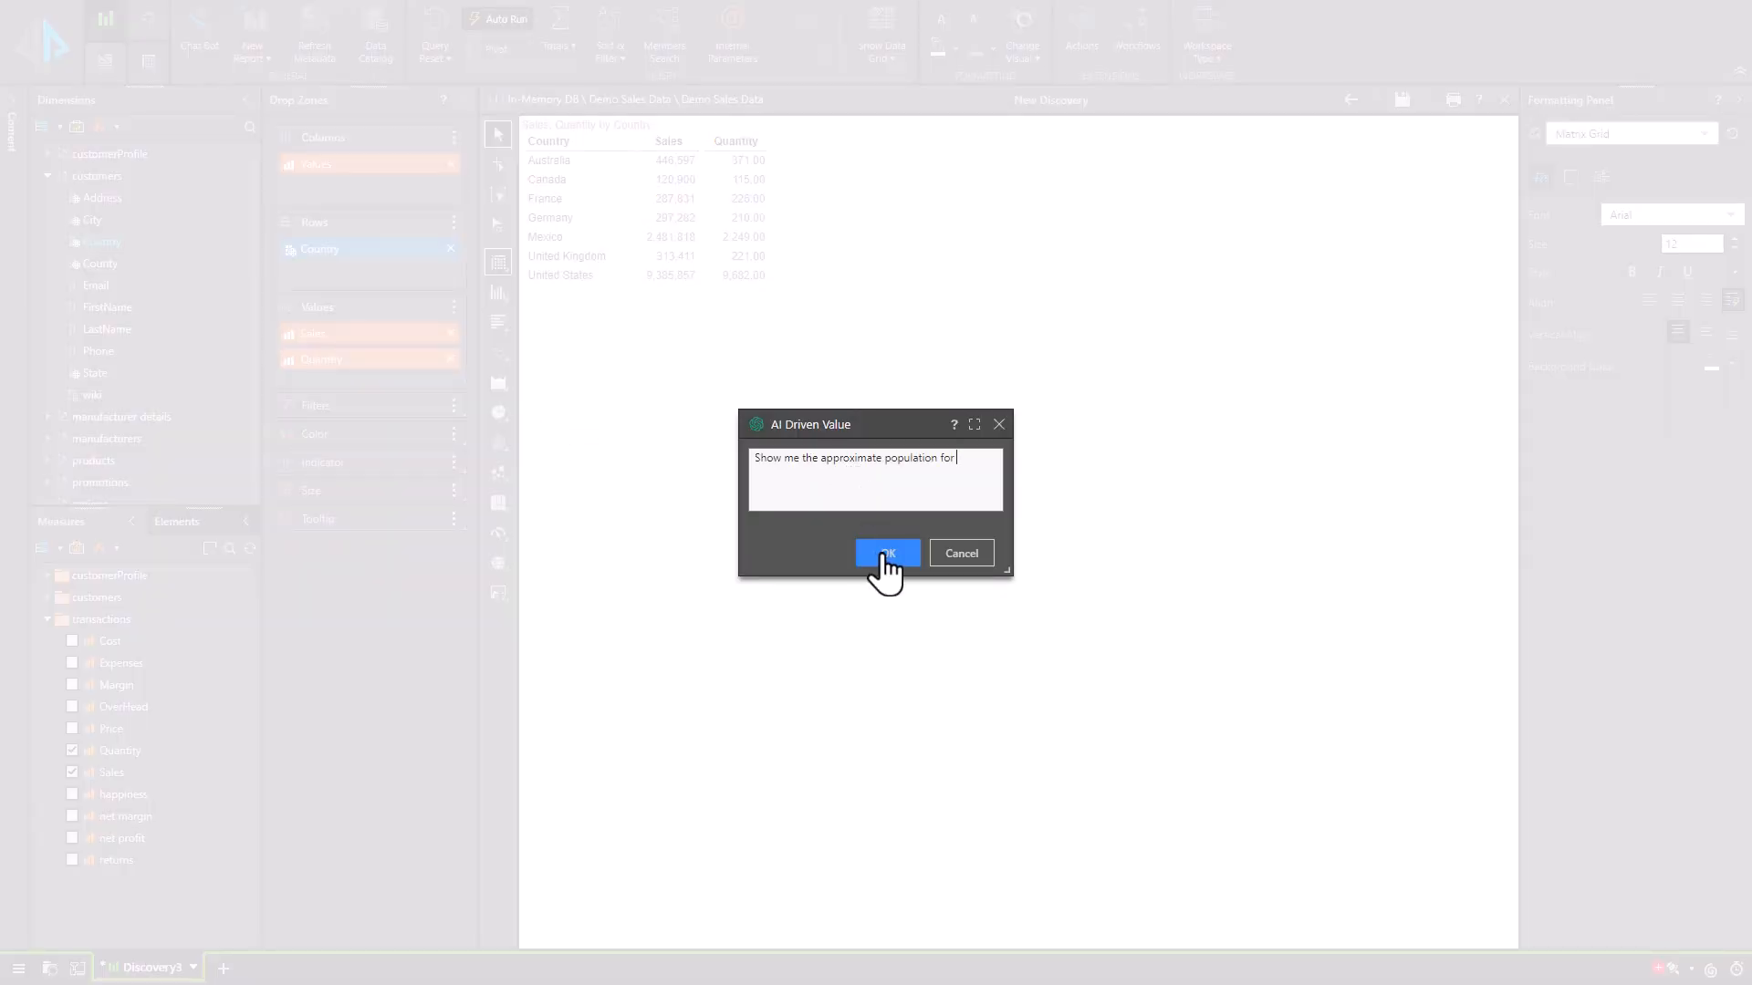
pyautogui.click(887, 551)
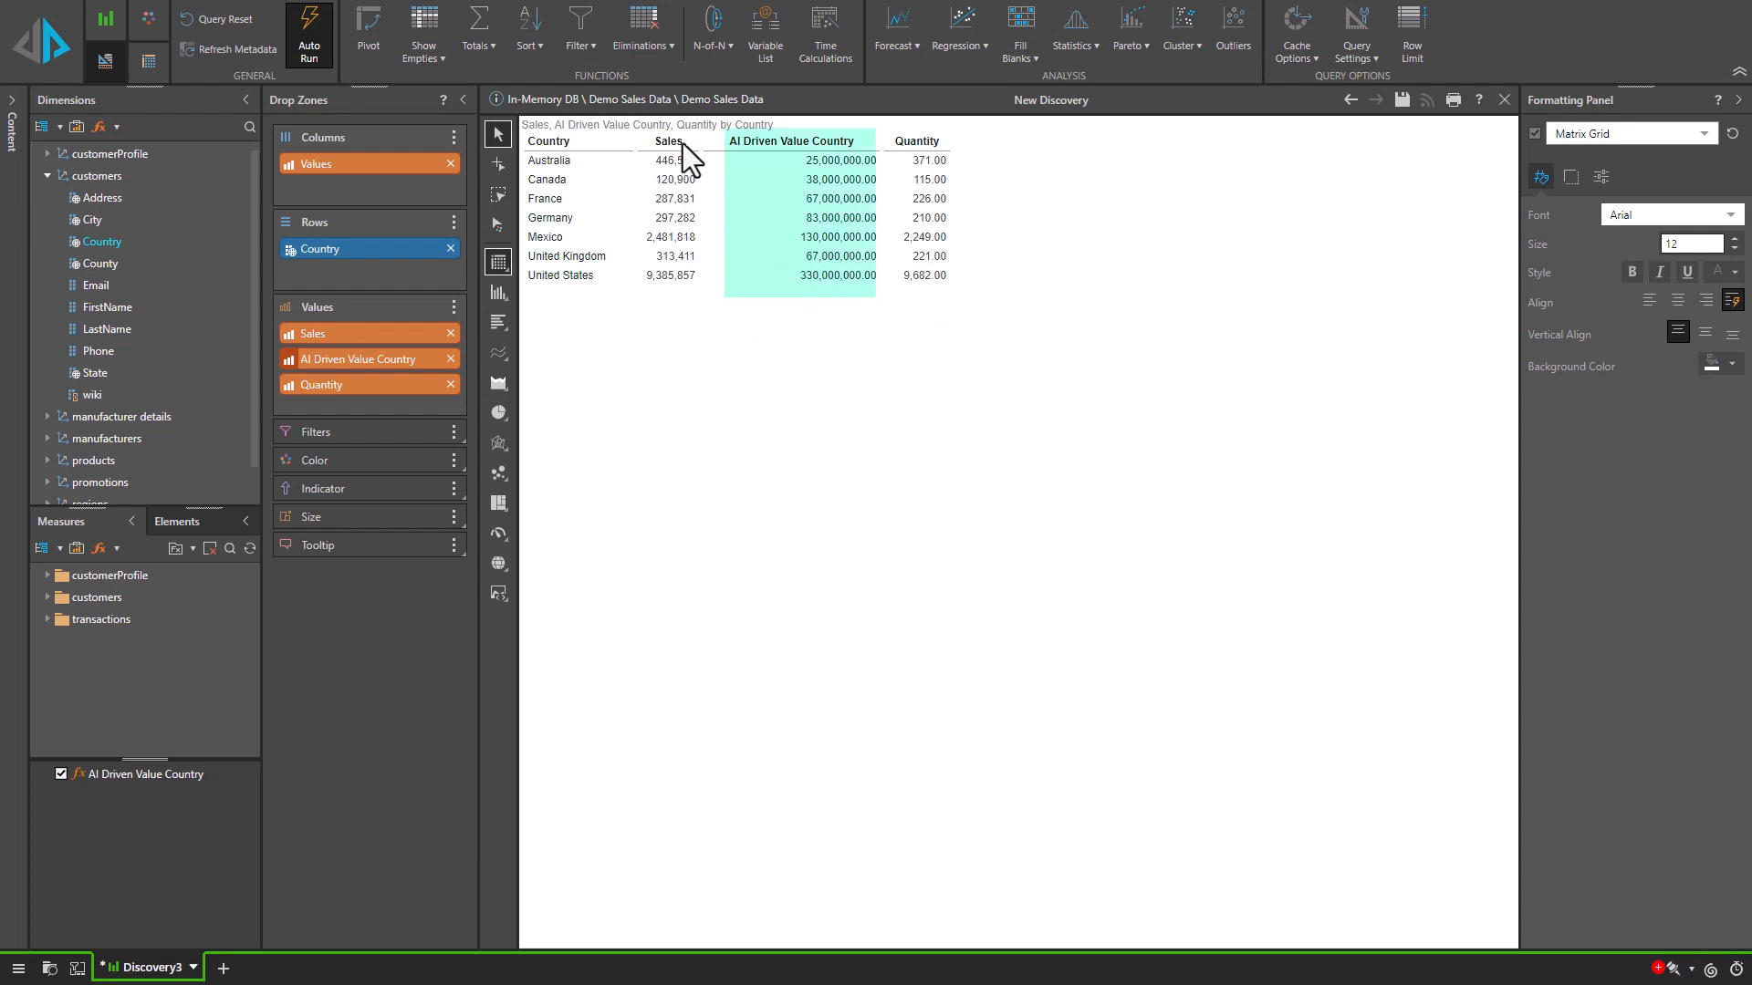
pyautogui.rightClick(796, 141)
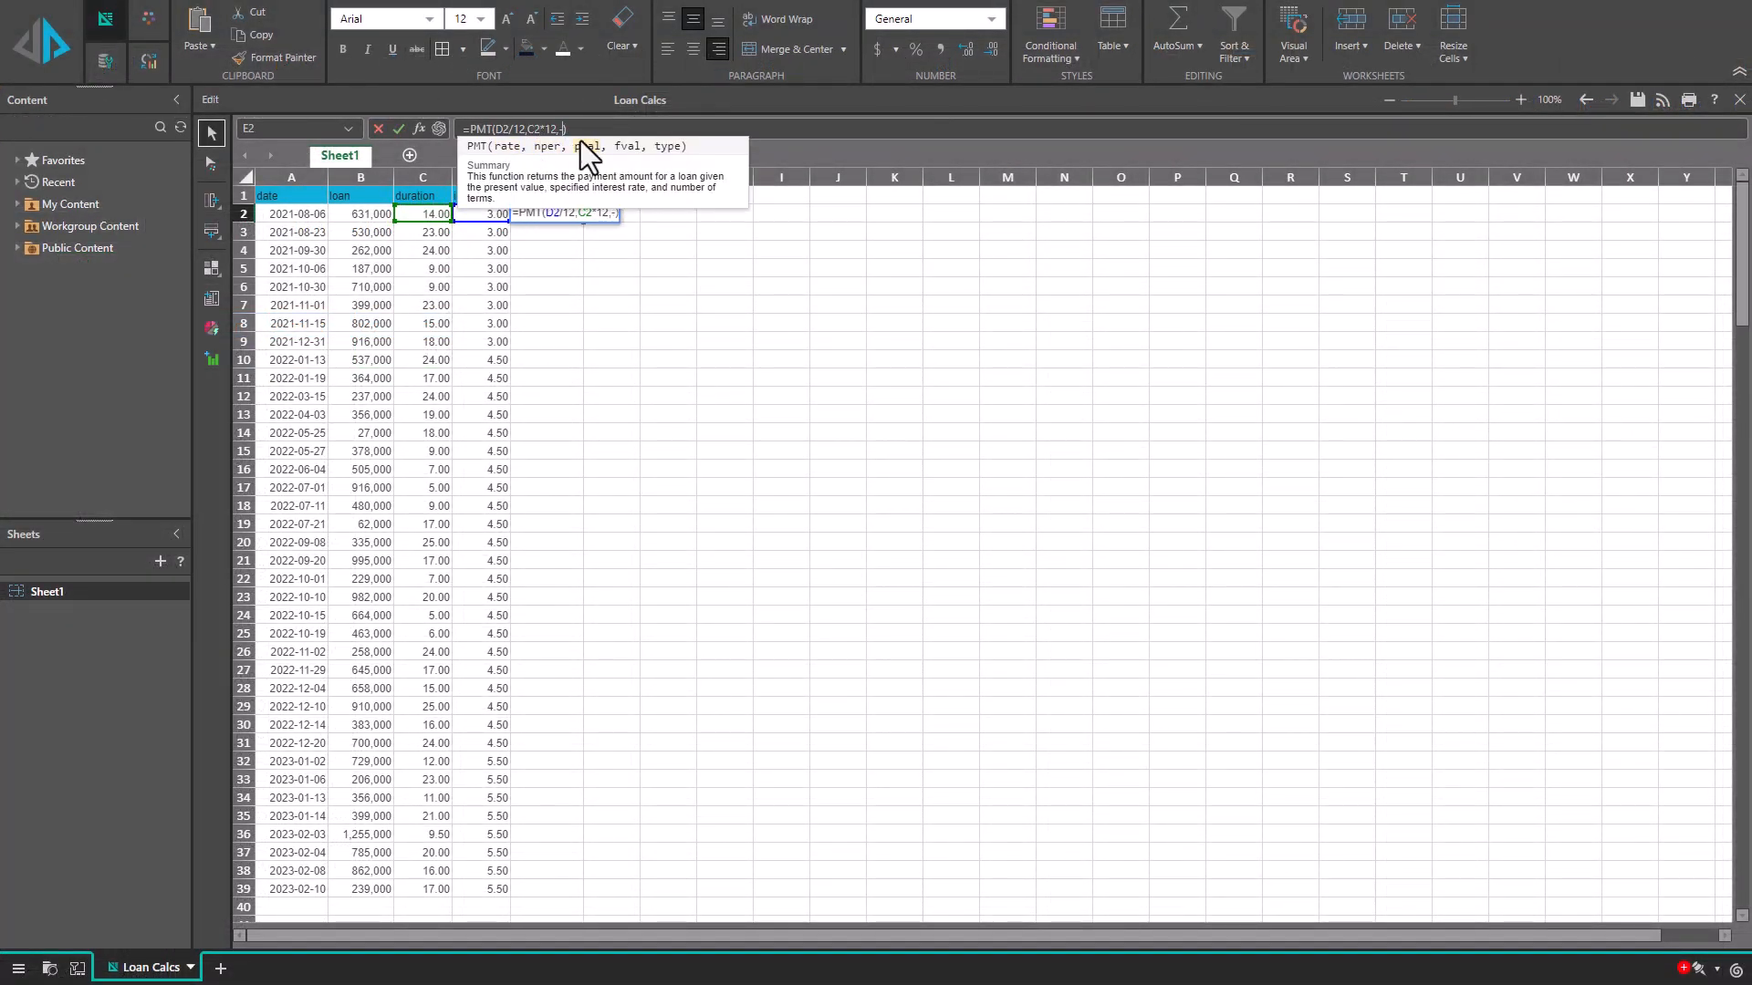
# - Confirm the PMT formula, then generate and apply SQL for the top 10000 customers by sales
pyautogui.press('Return')
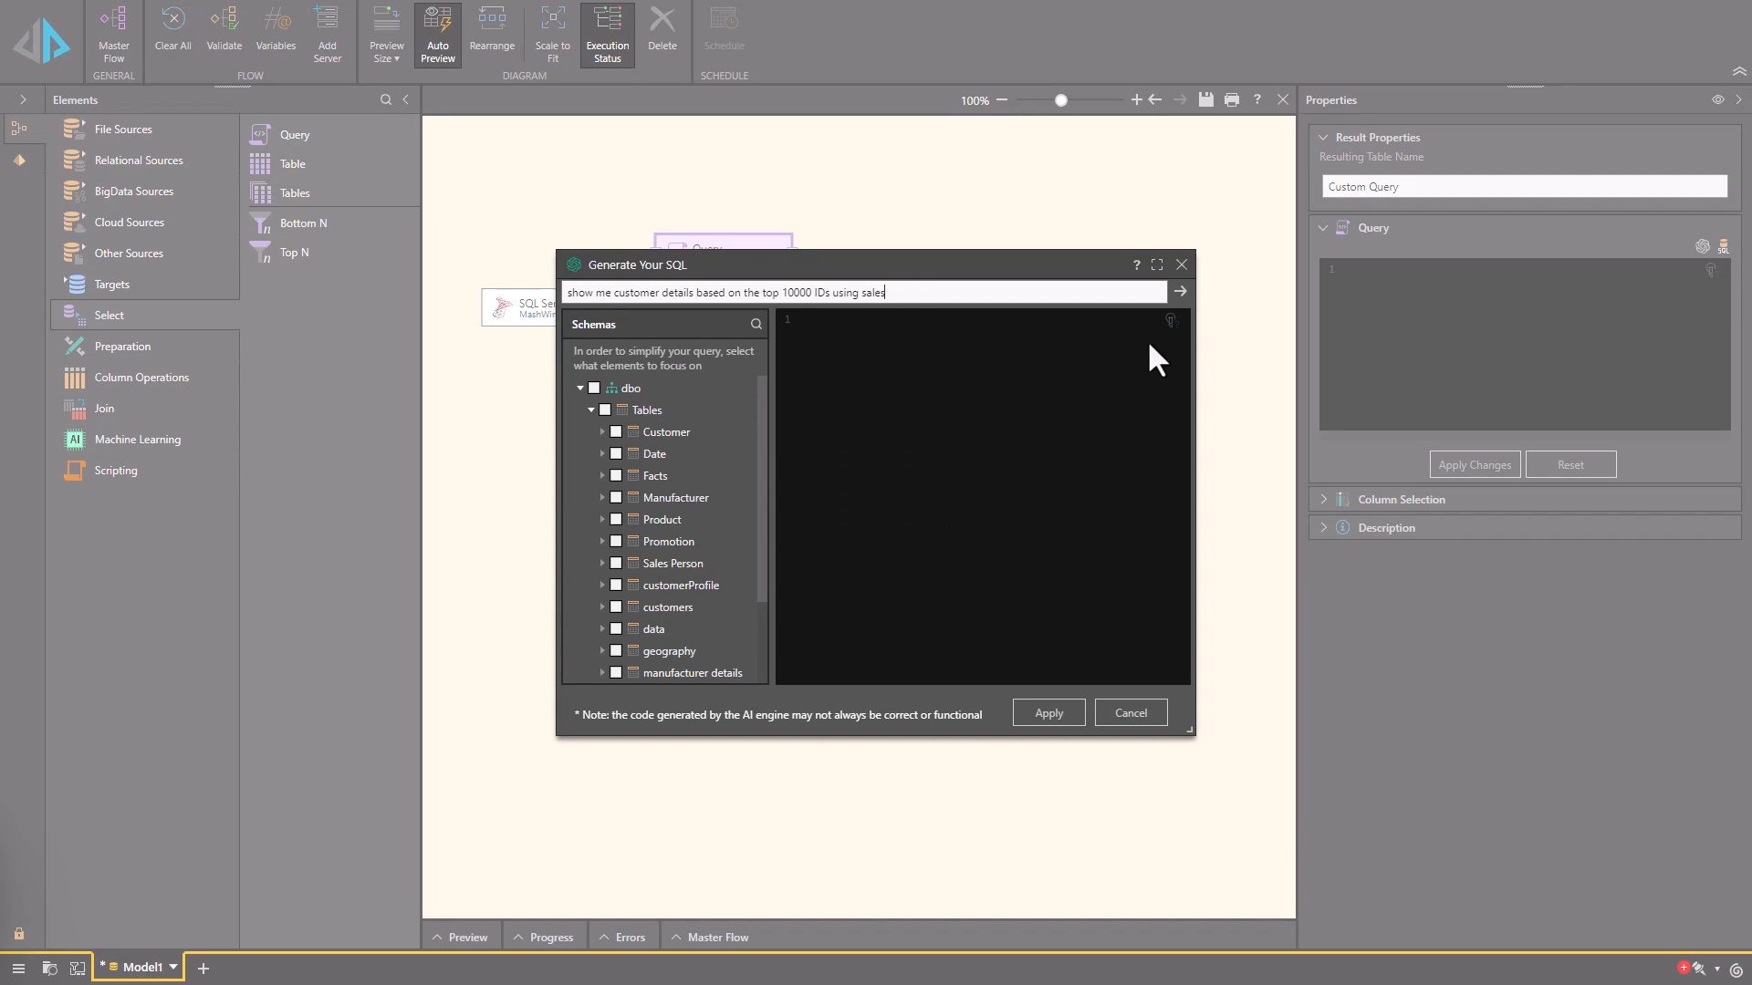
pyautogui.click(1179, 292)
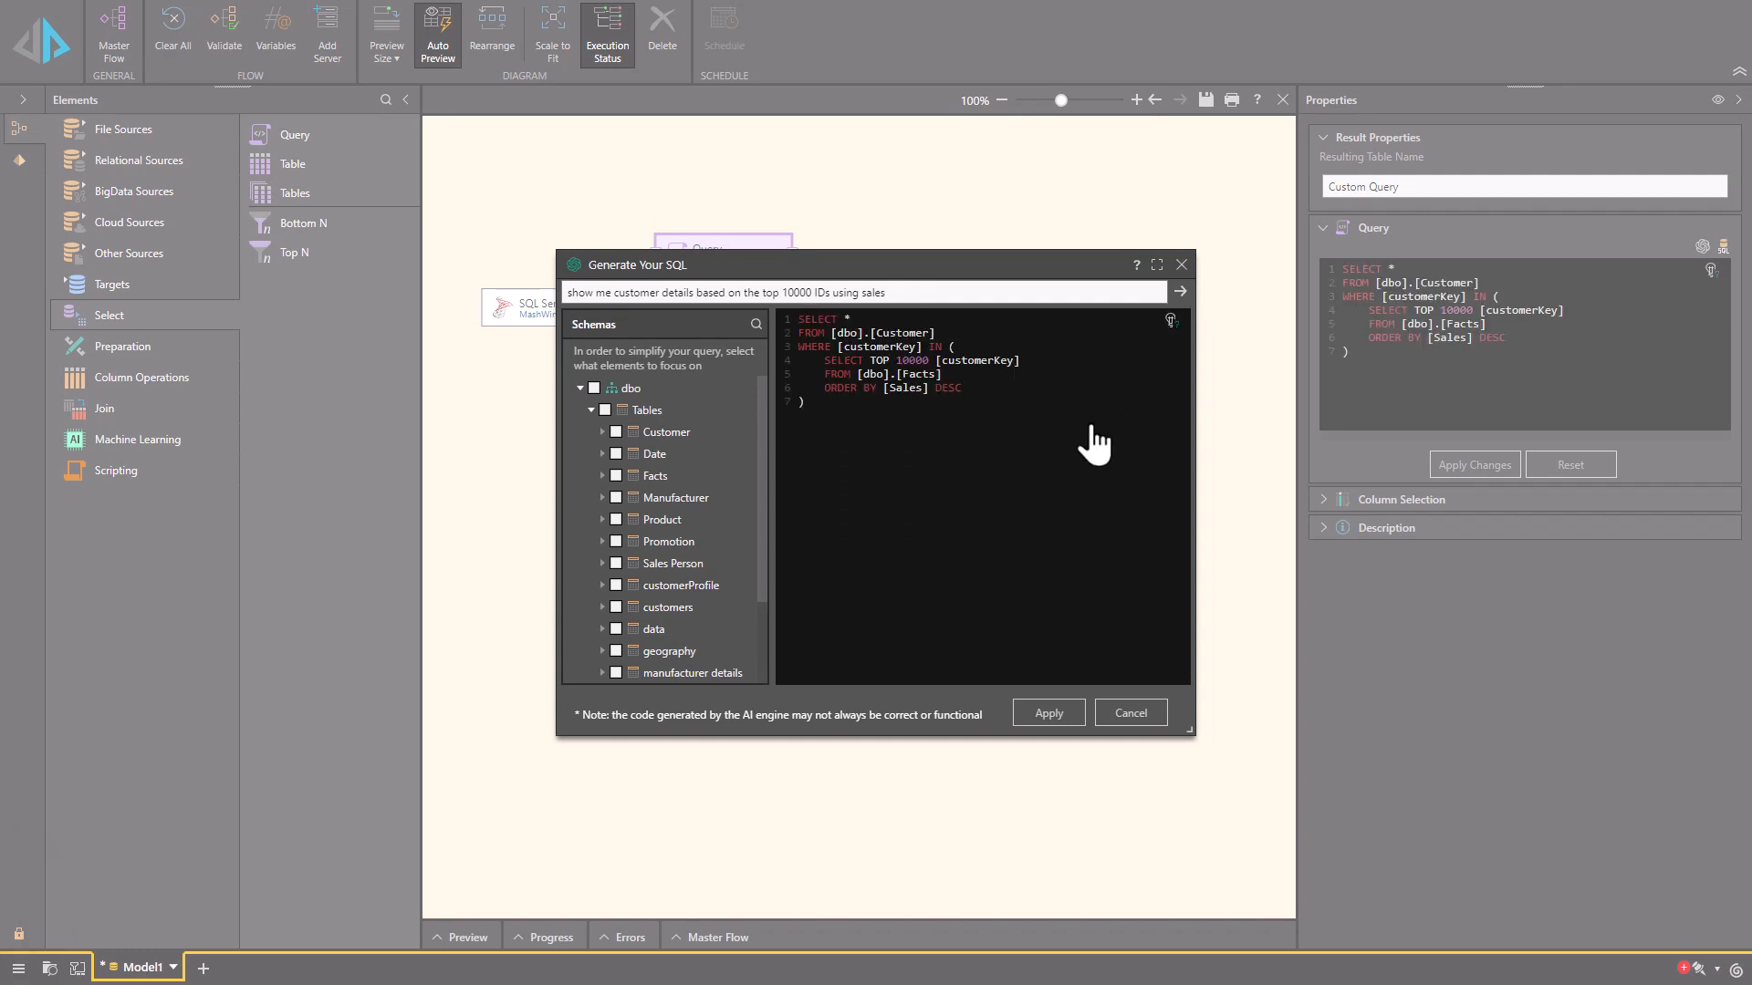
pyautogui.click(1047, 714)
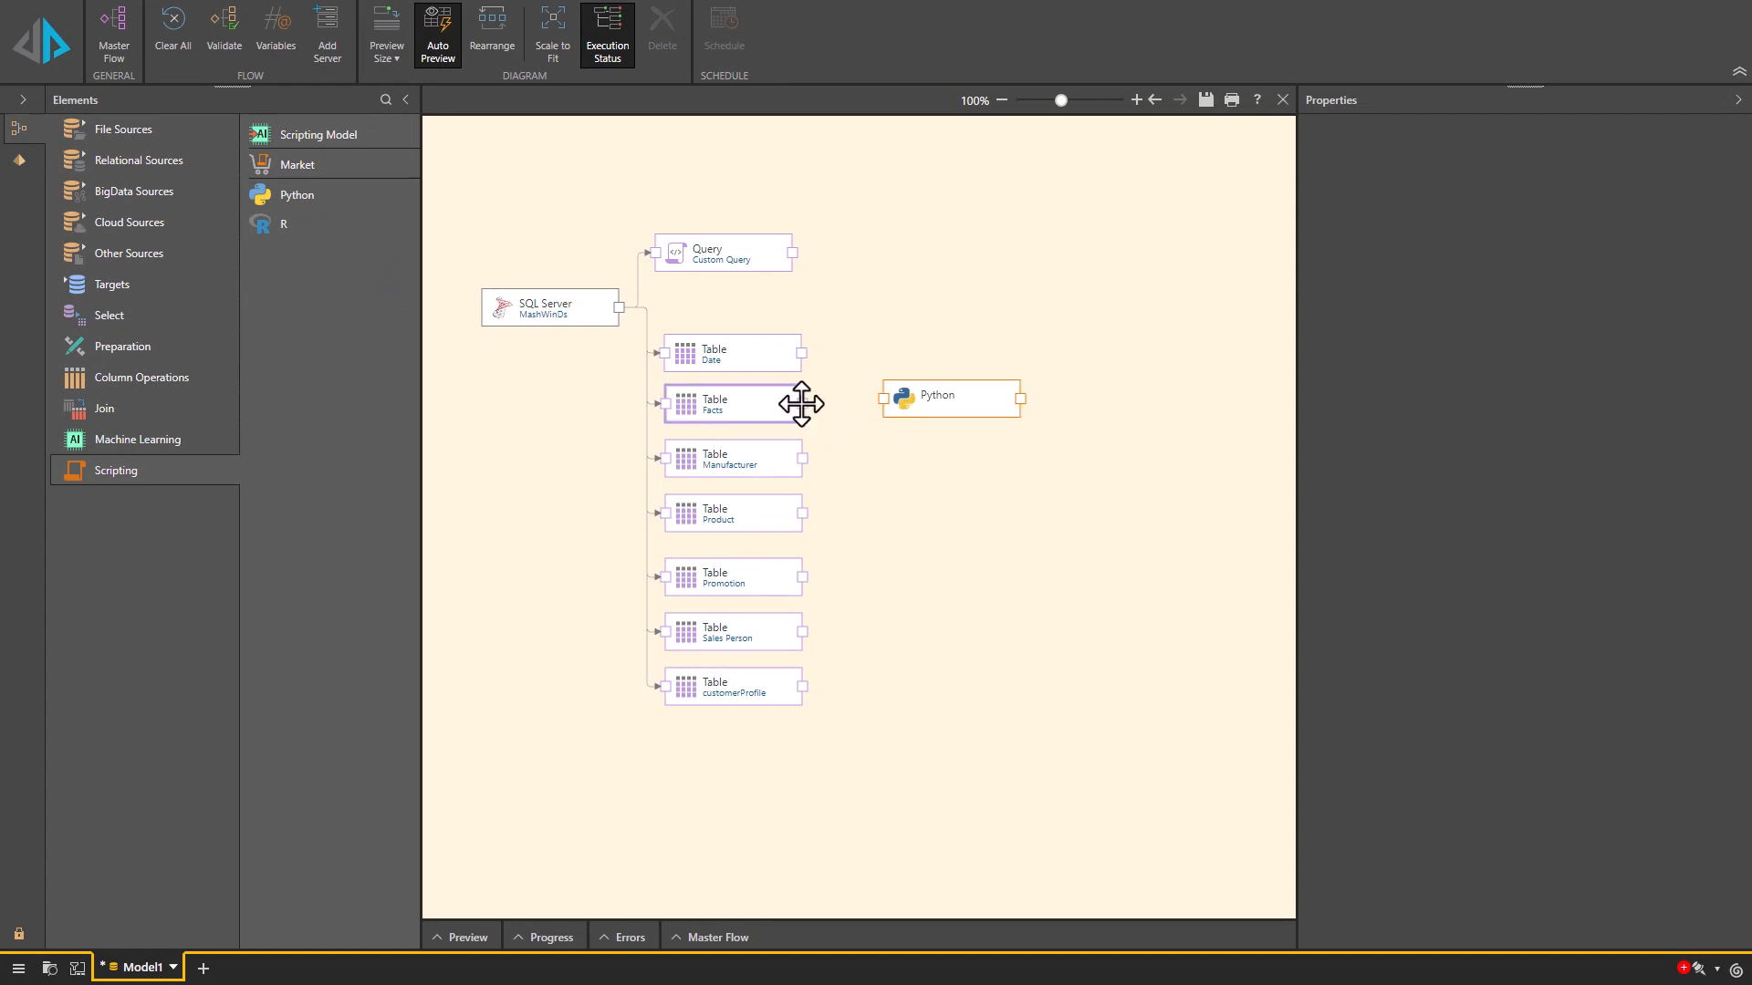
# - Generate a USA market basket Python script on the Python node and request its explanation
pyautogui.click(951, 396)
pyautogui.write('build me a market basket script for customers and prod')
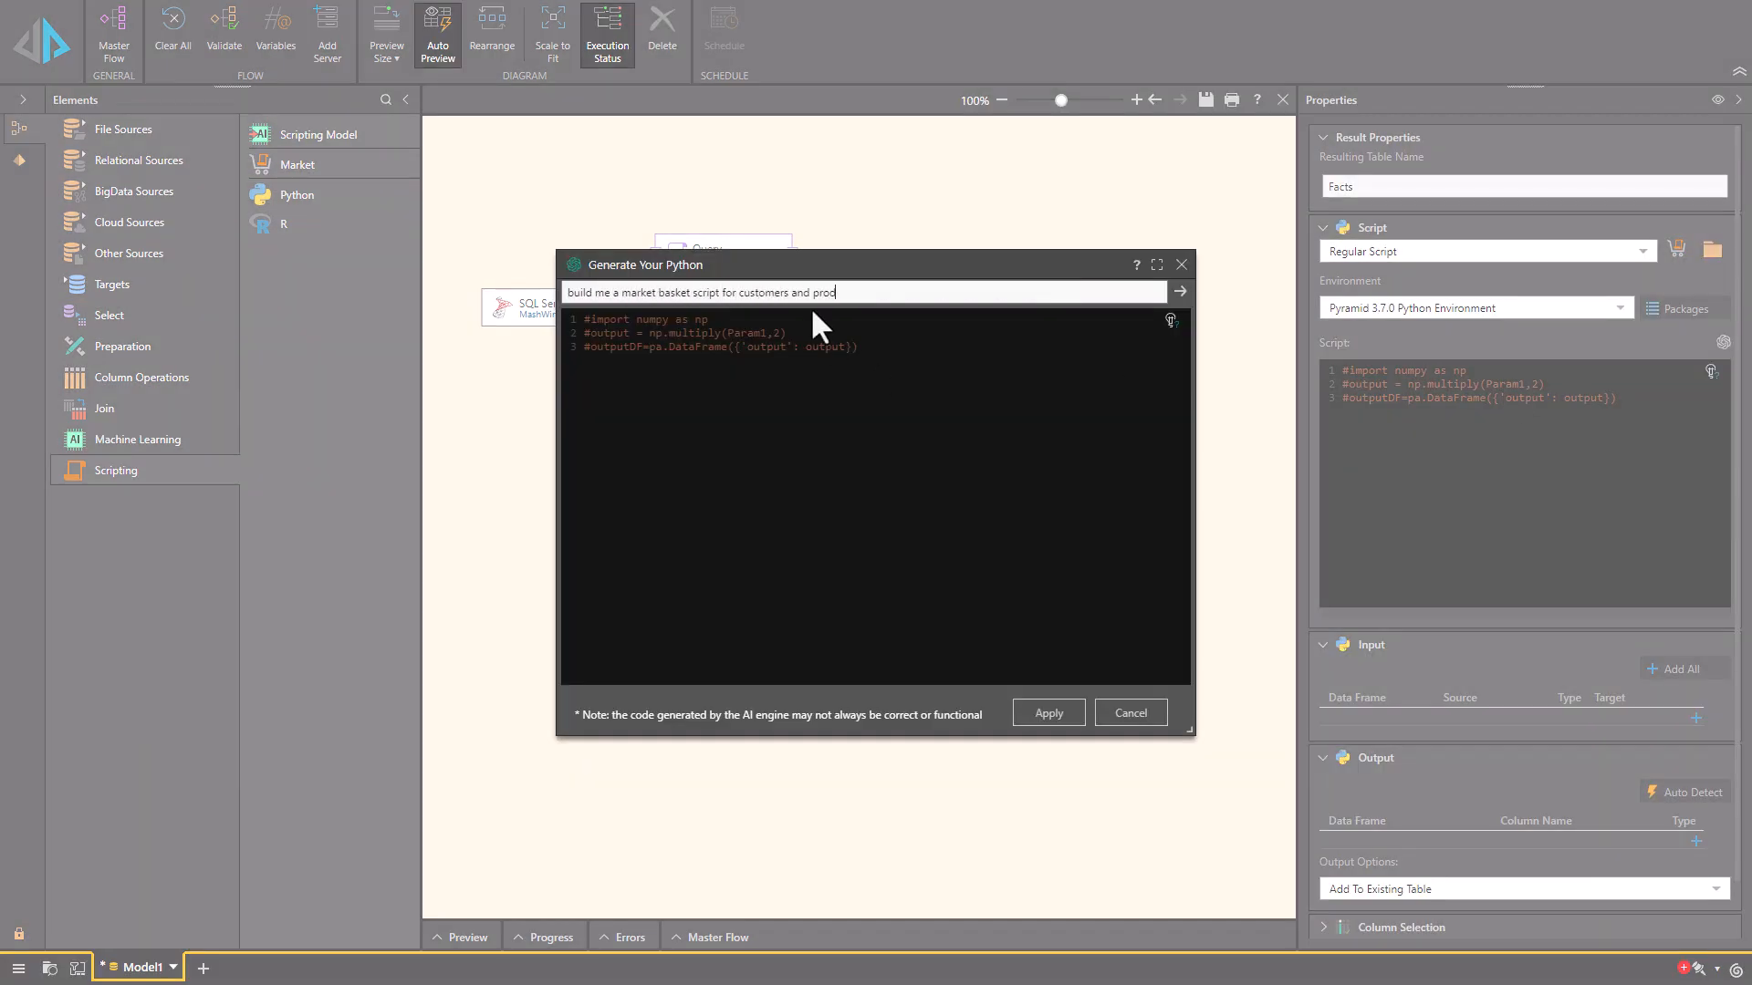
pyautogui.click(1179, 291)
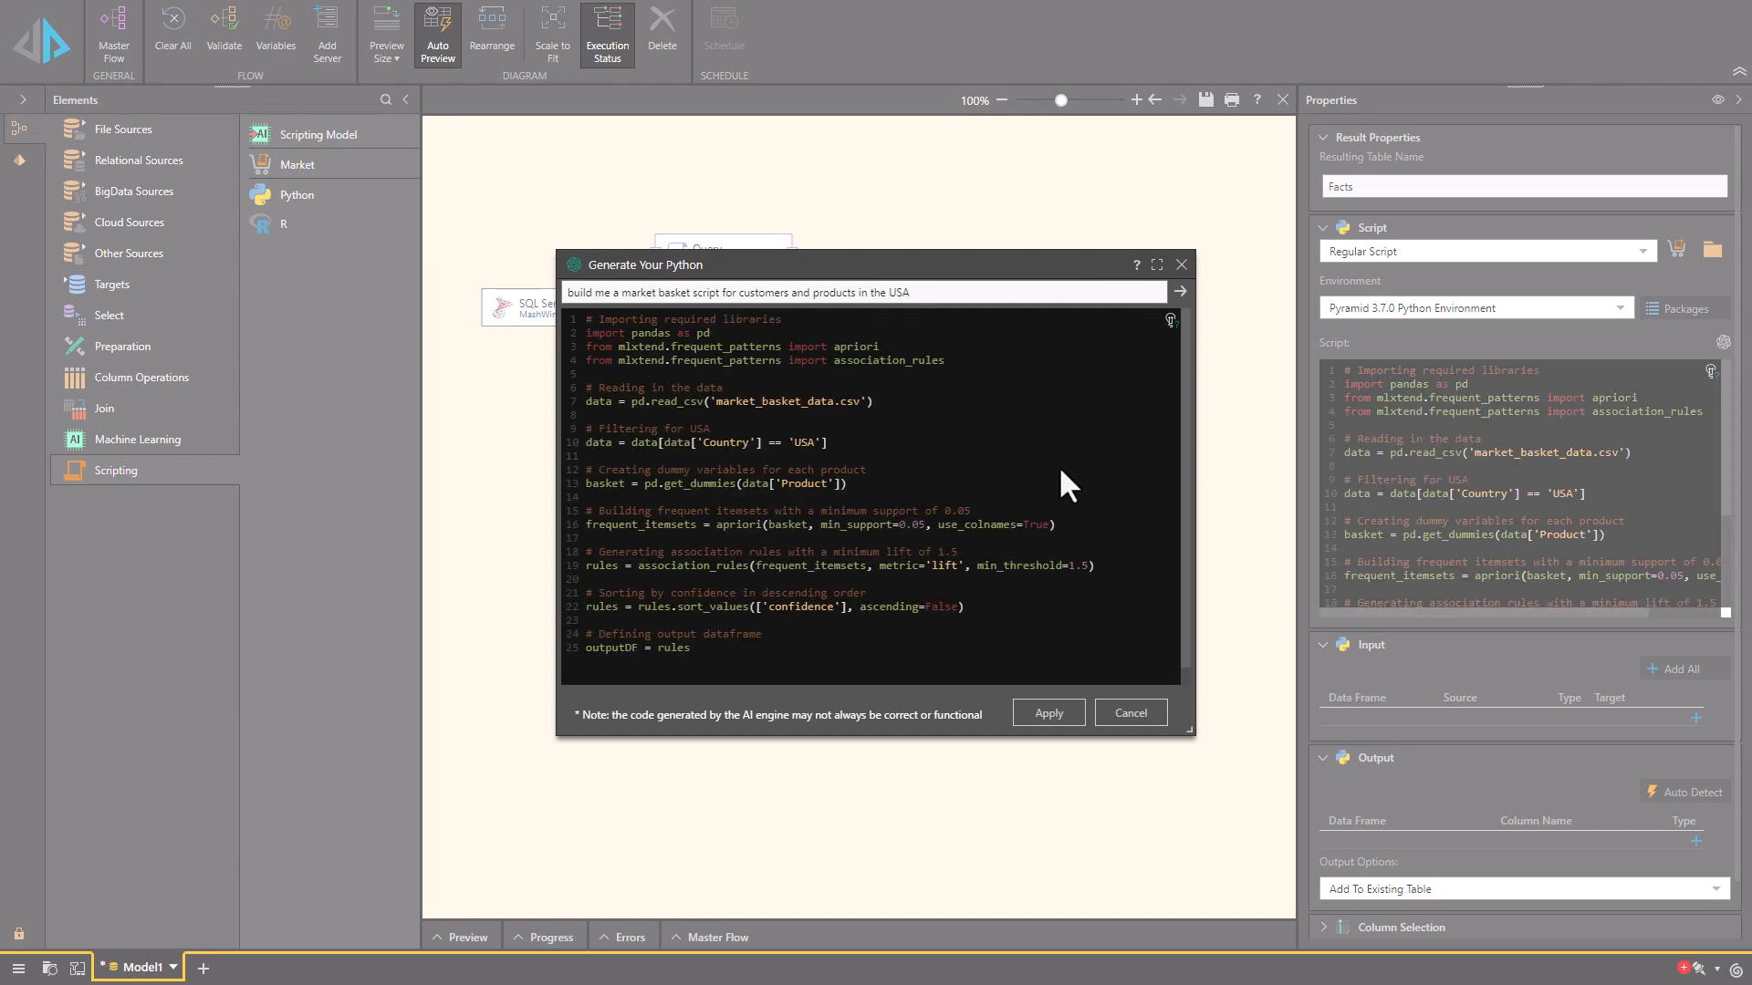
pyautogui.click(1171, 321)
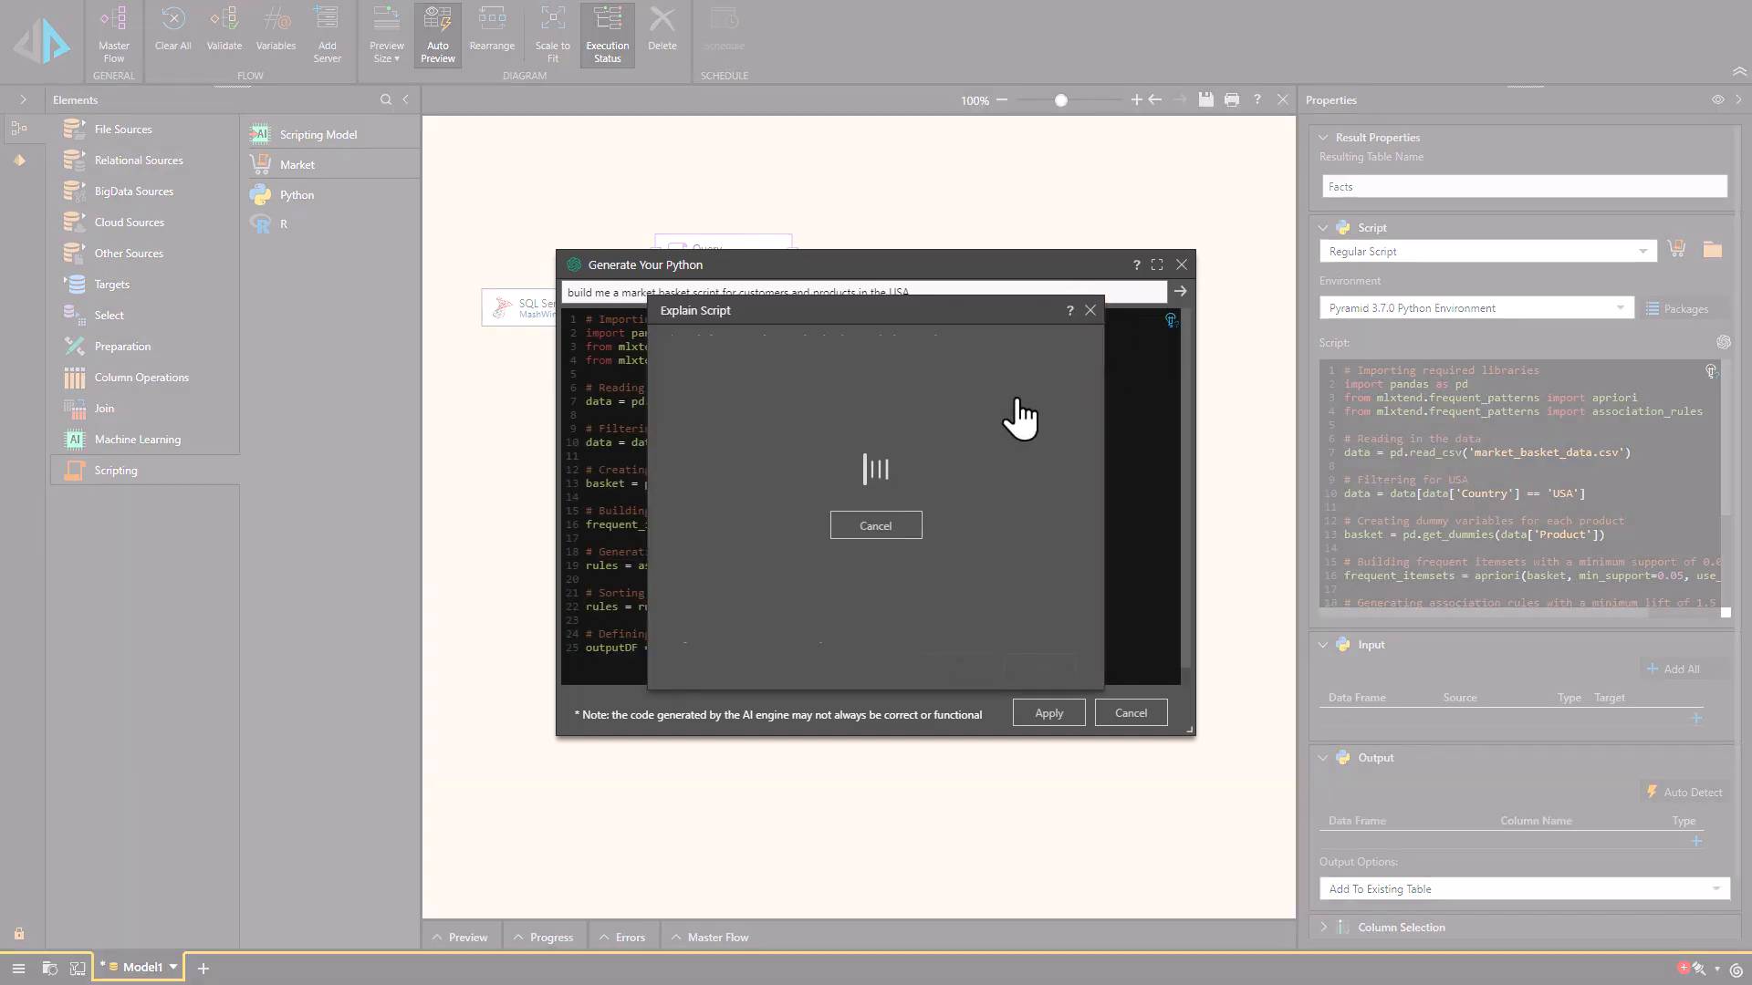